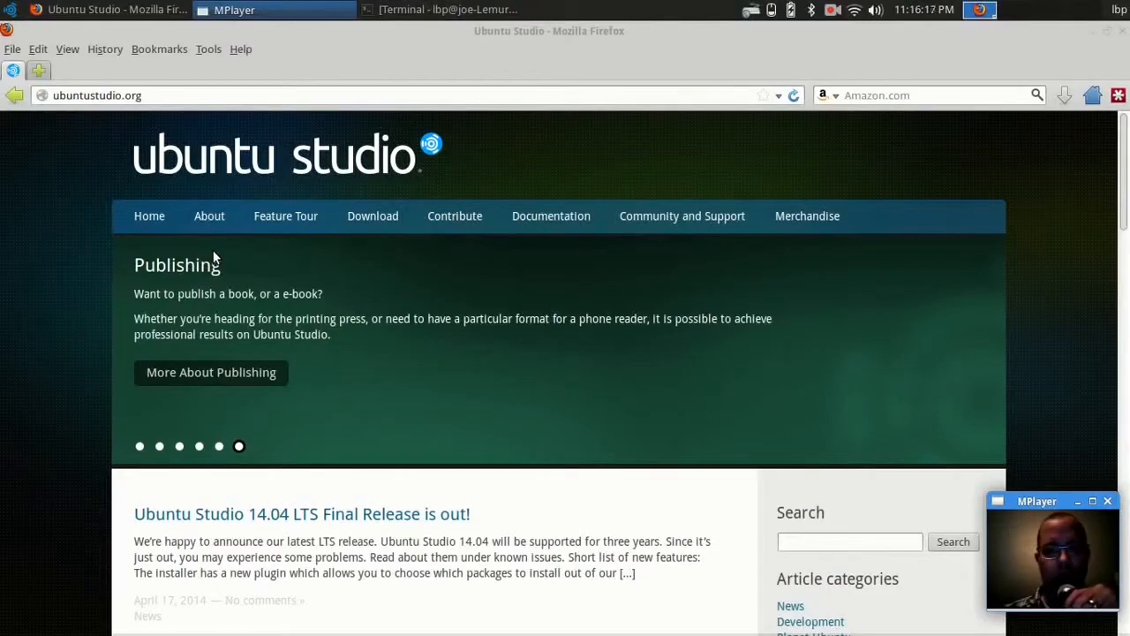
mouse_move(749, 285)
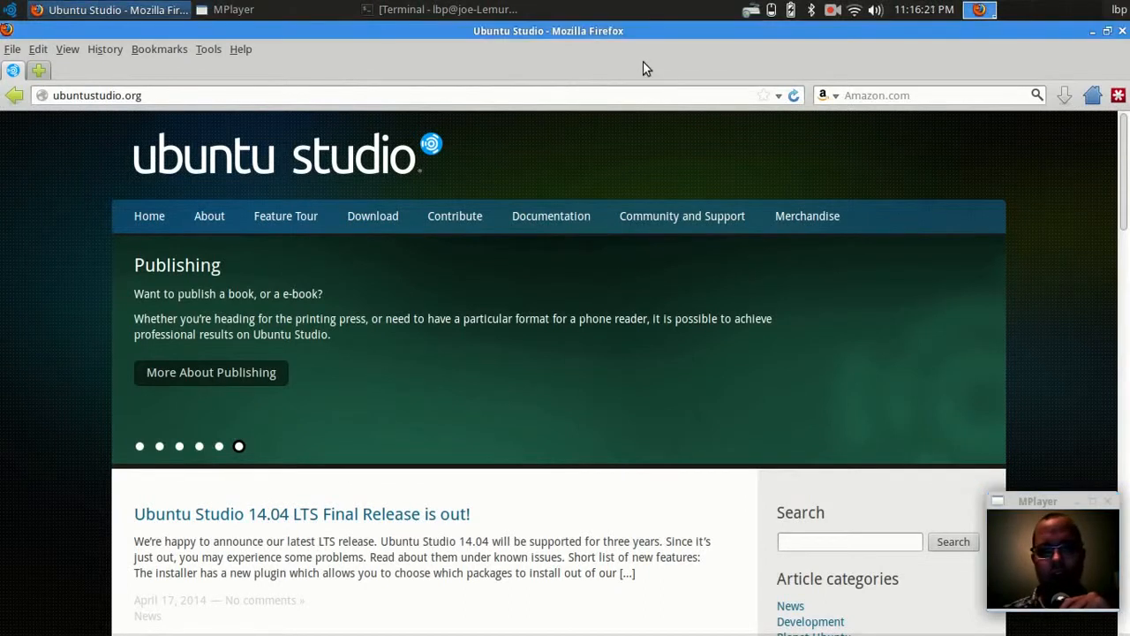
Step: Browse the Applications menu categories and show the Photography application list
scroll("down", 3)
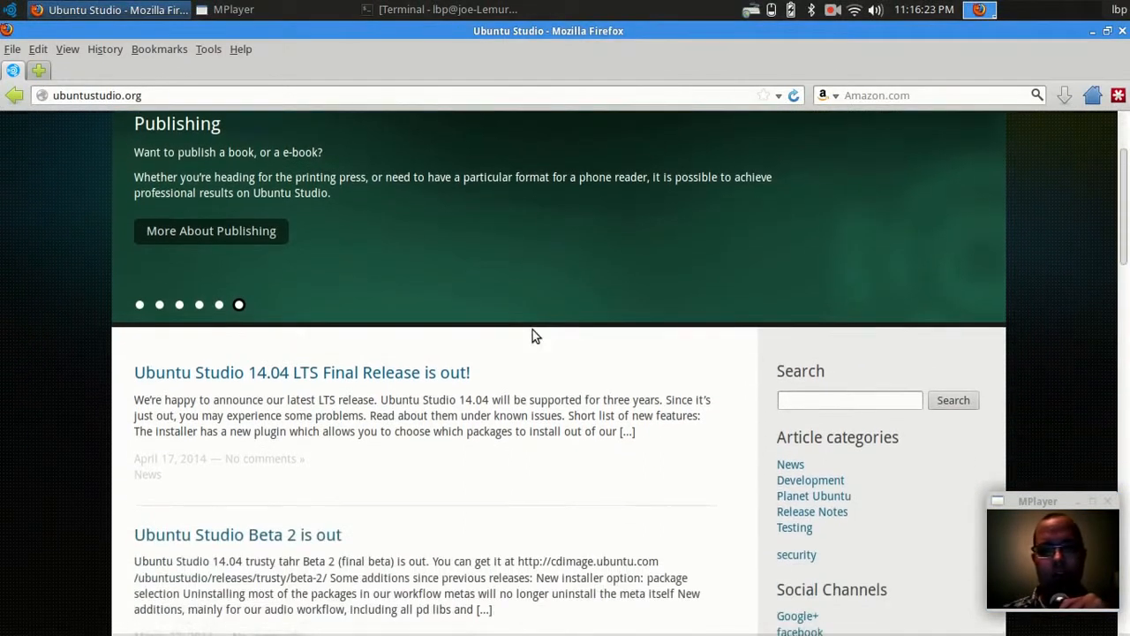
scroll("down", 3)
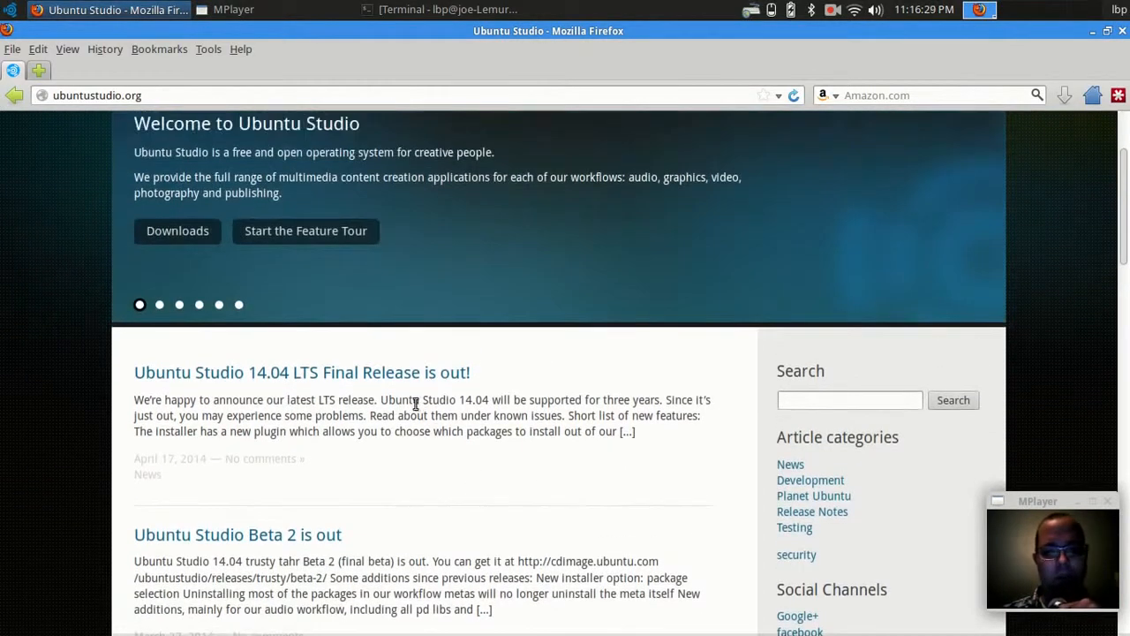
scroll("up", 3)
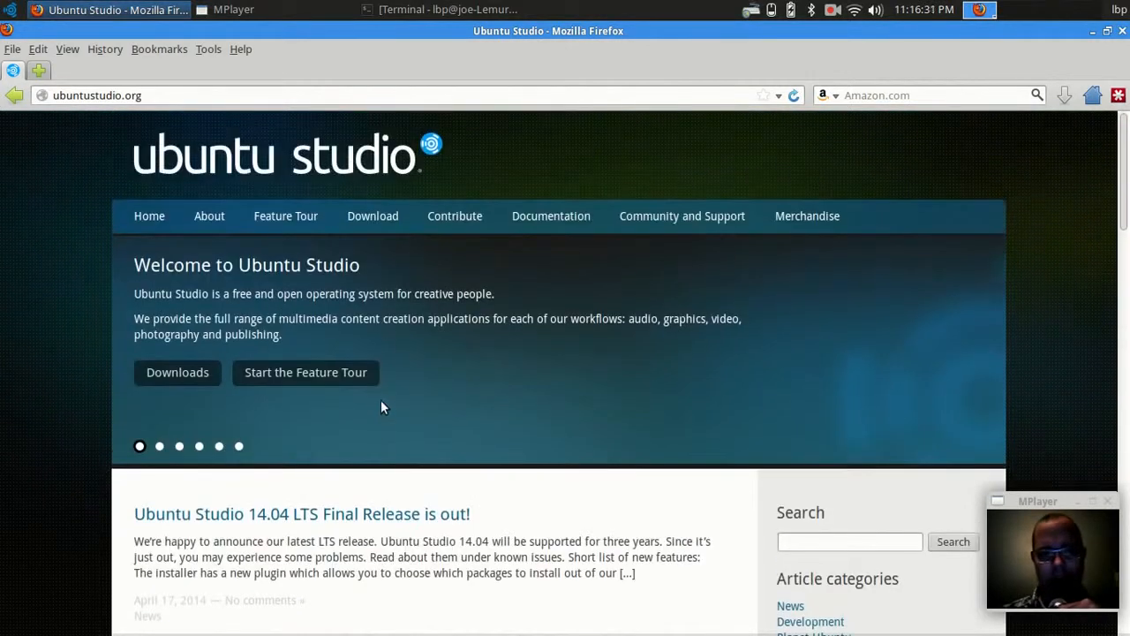
scroll("down", 3)
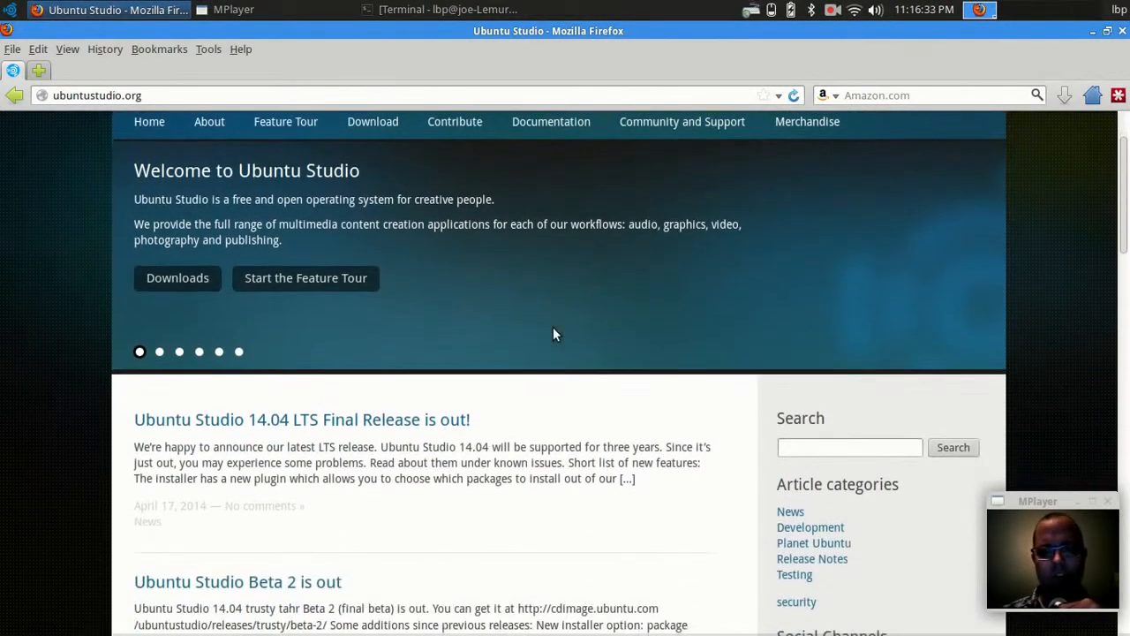
mouse_move(495, 468)
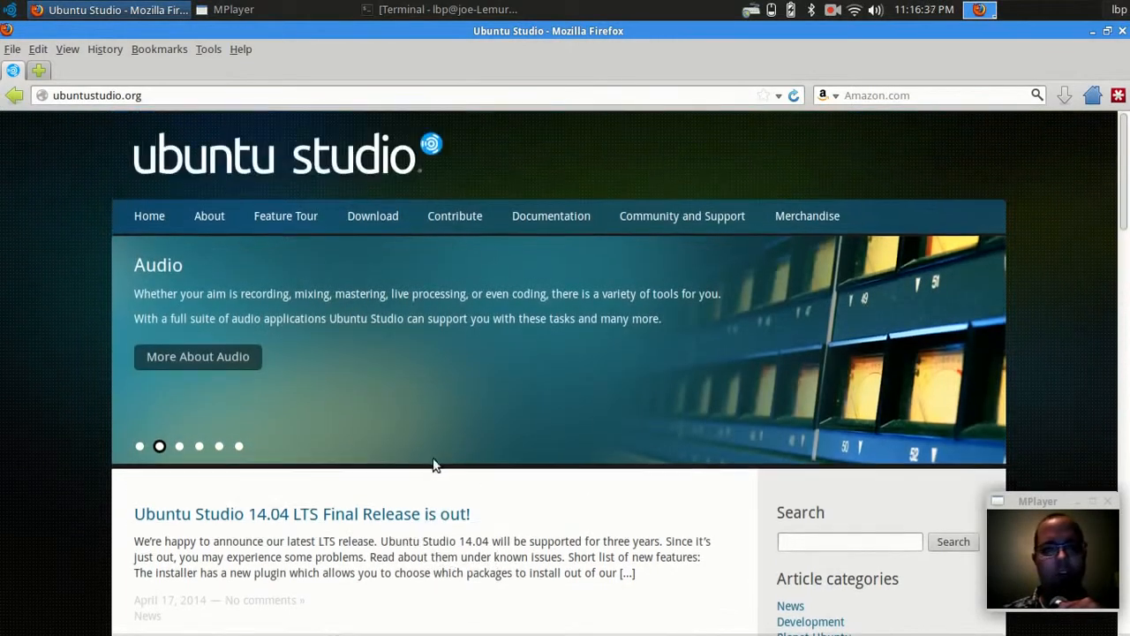
mouse_move(109, 299)
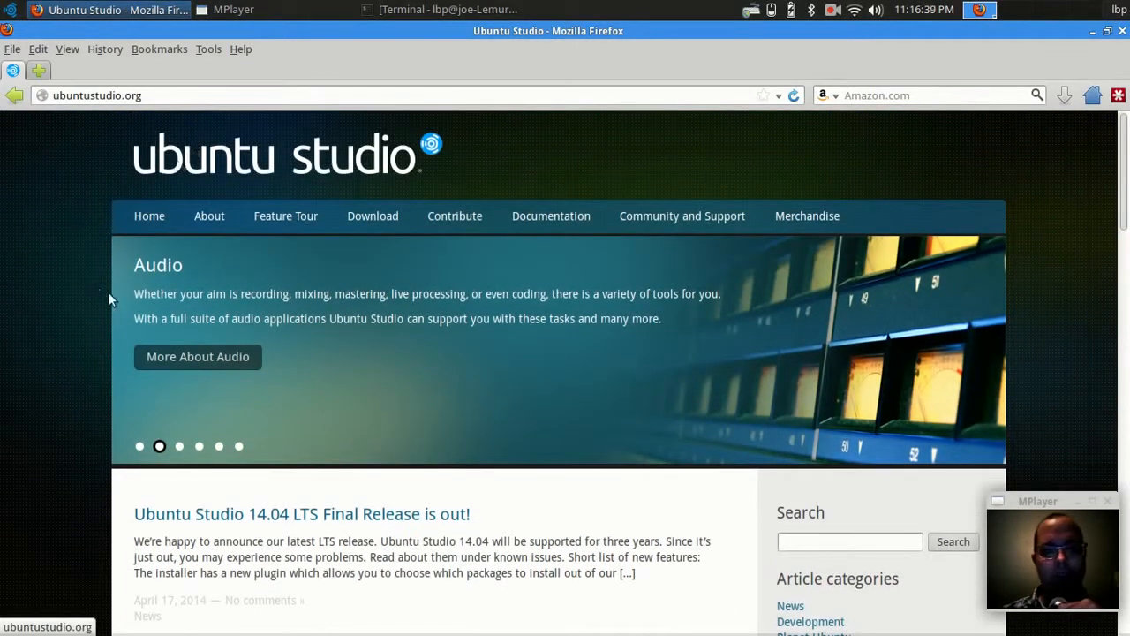
left_click(7, 7)
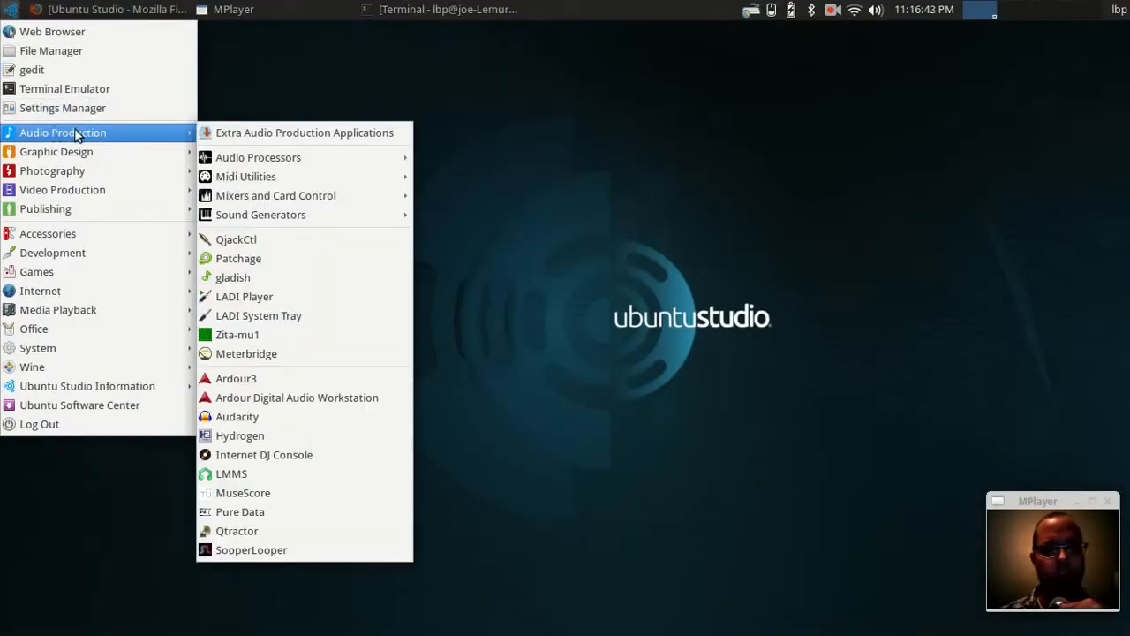
mouse_move(110, 141)
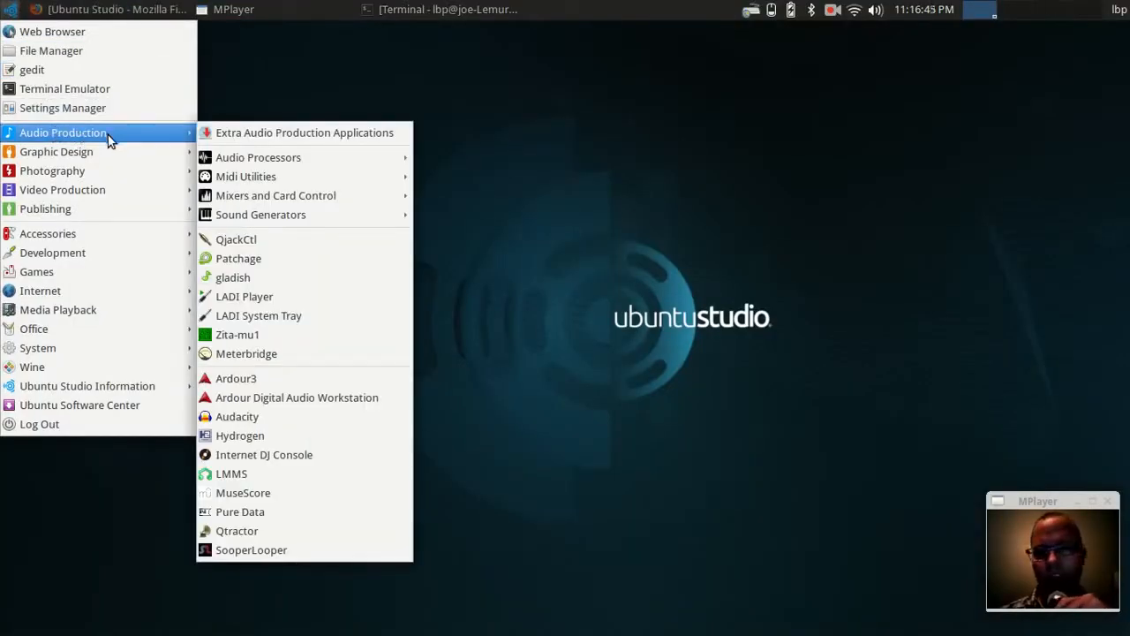
mouse_move(224, 139)
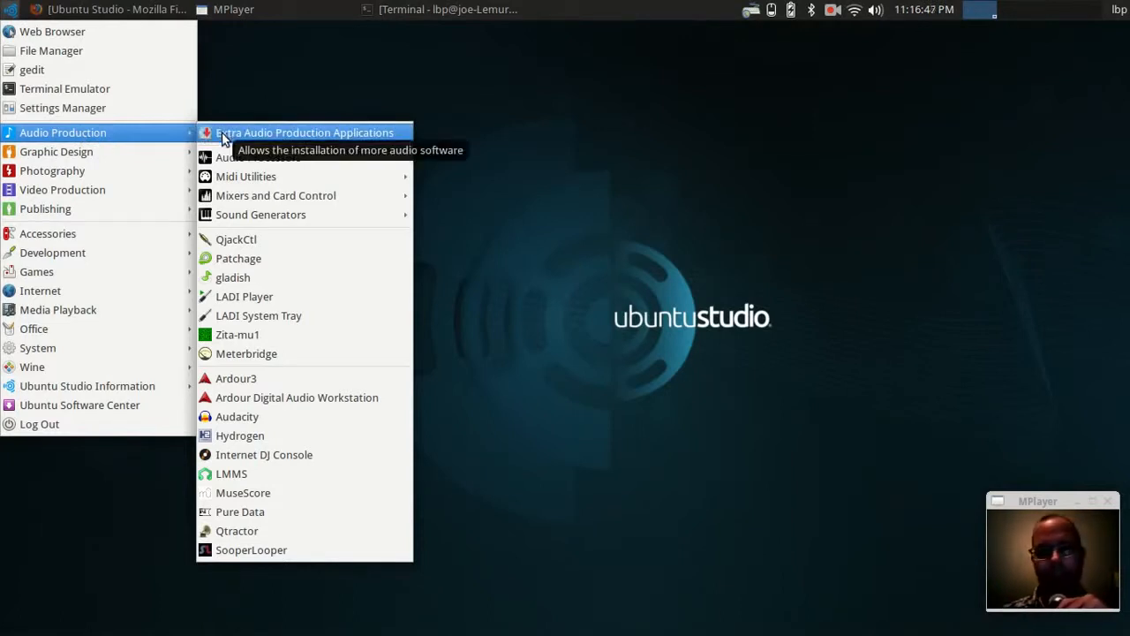
mouse_move(258, 157)
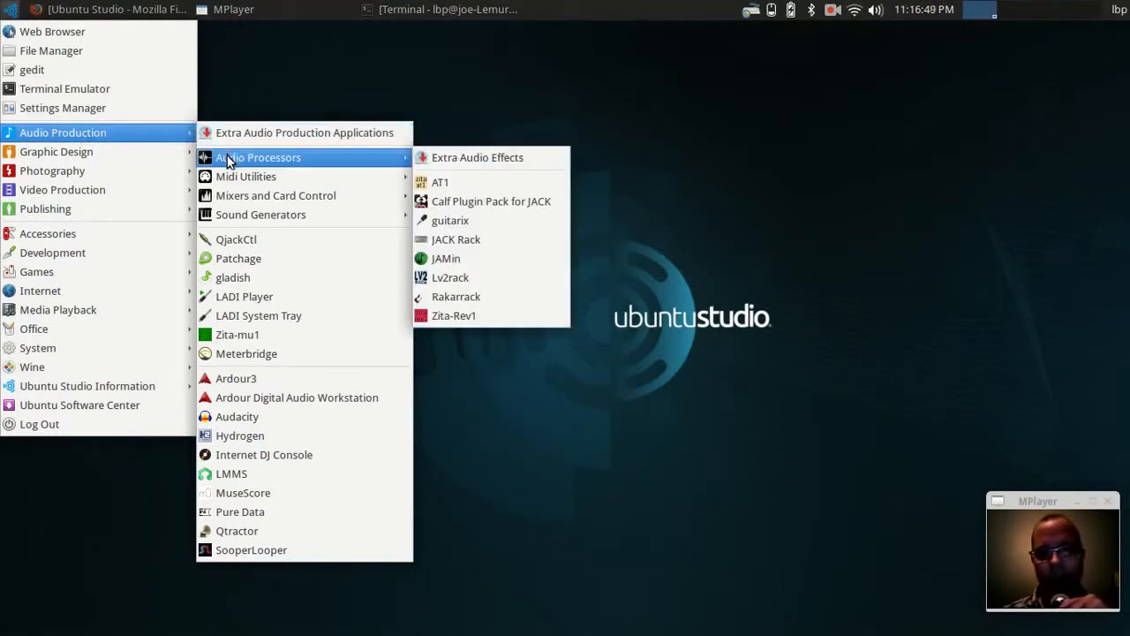
mouse_move(247, 170)
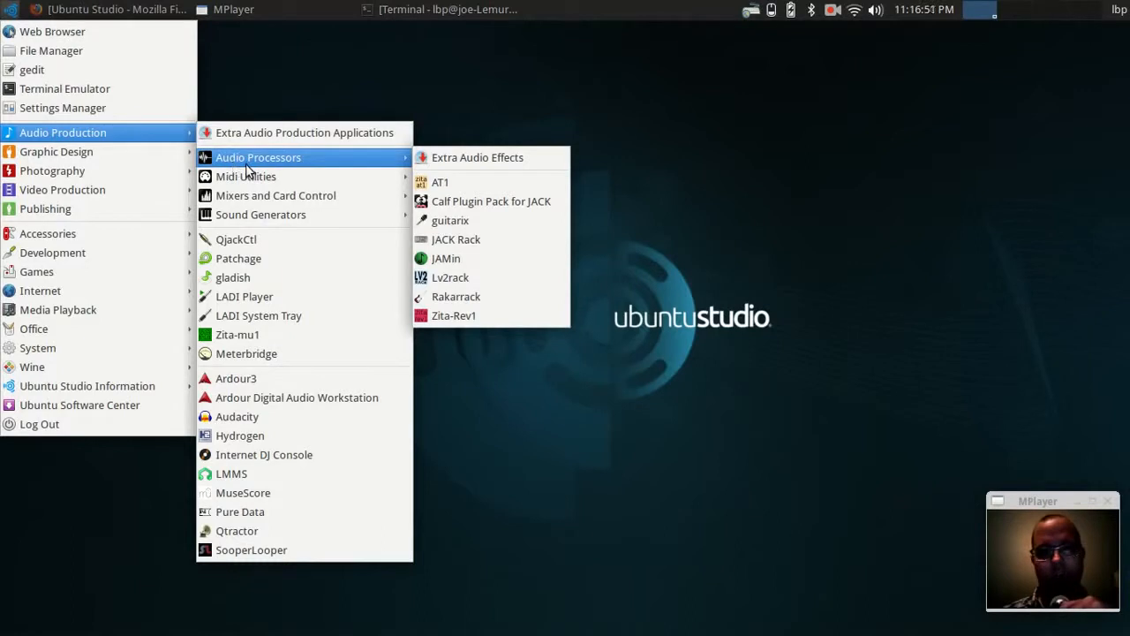
mouse_move(276, 177)
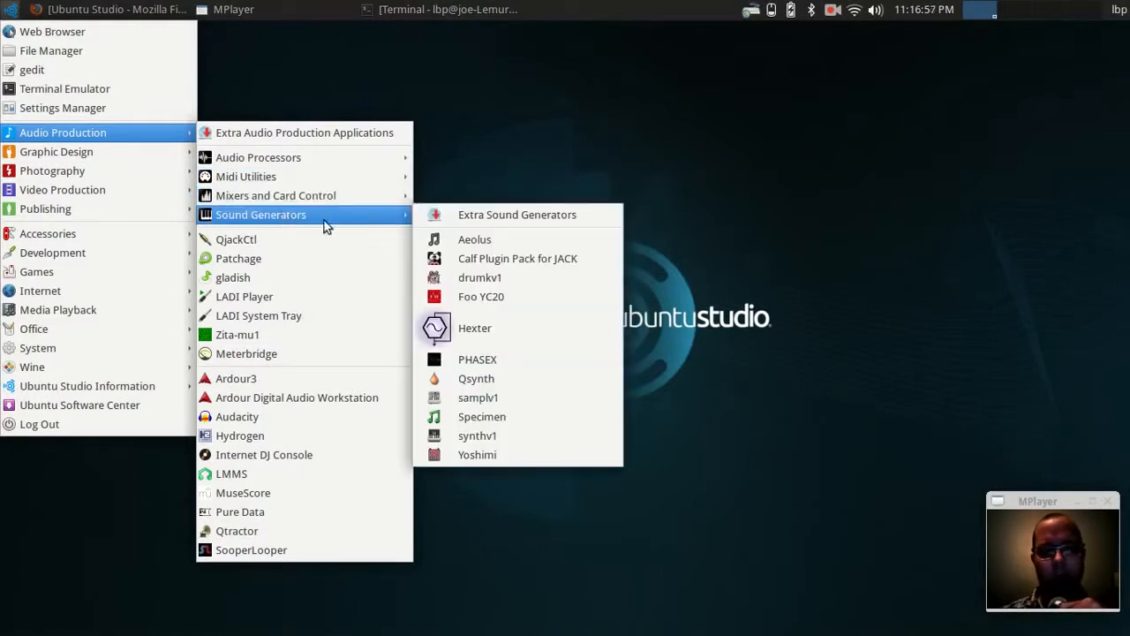
mouse_move(304, 235)
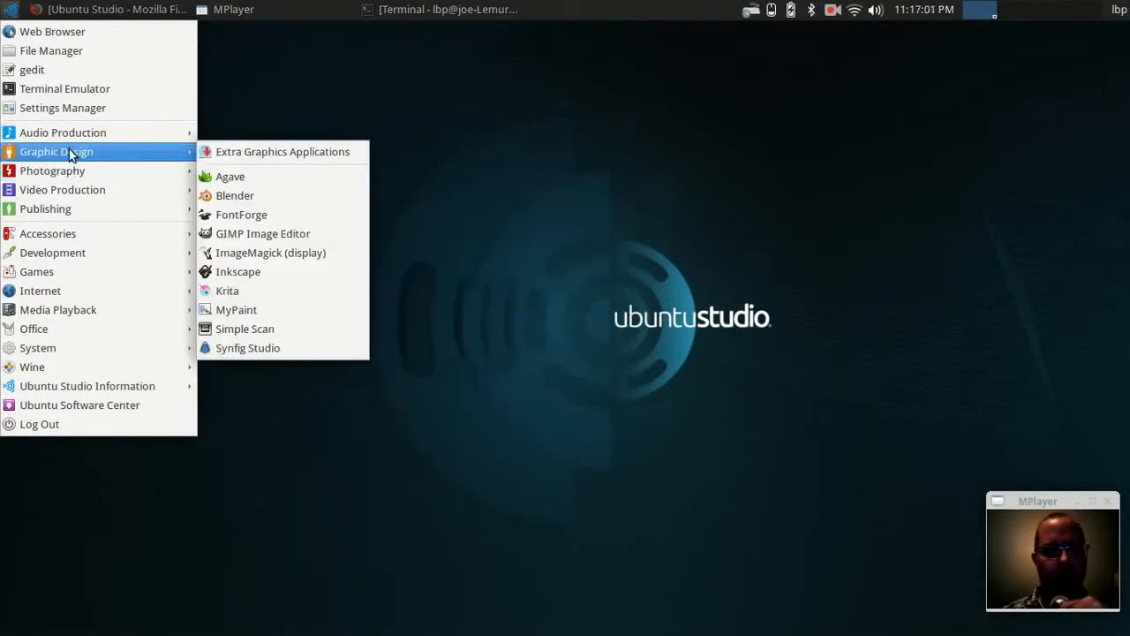
mouse_move(70, 170)
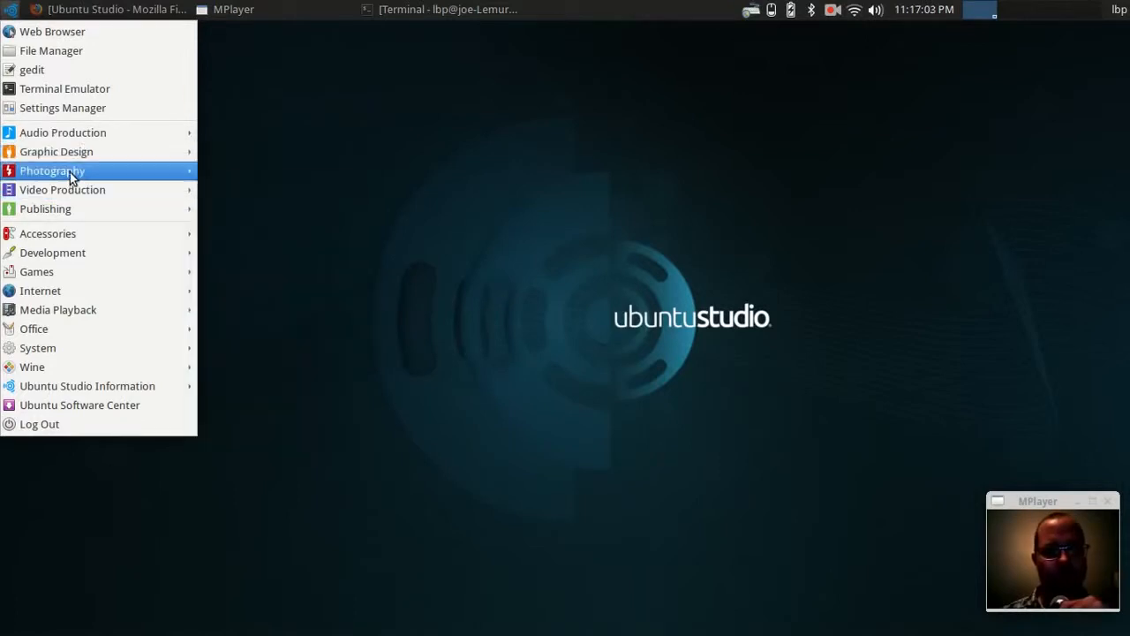
left_click(51, 169)
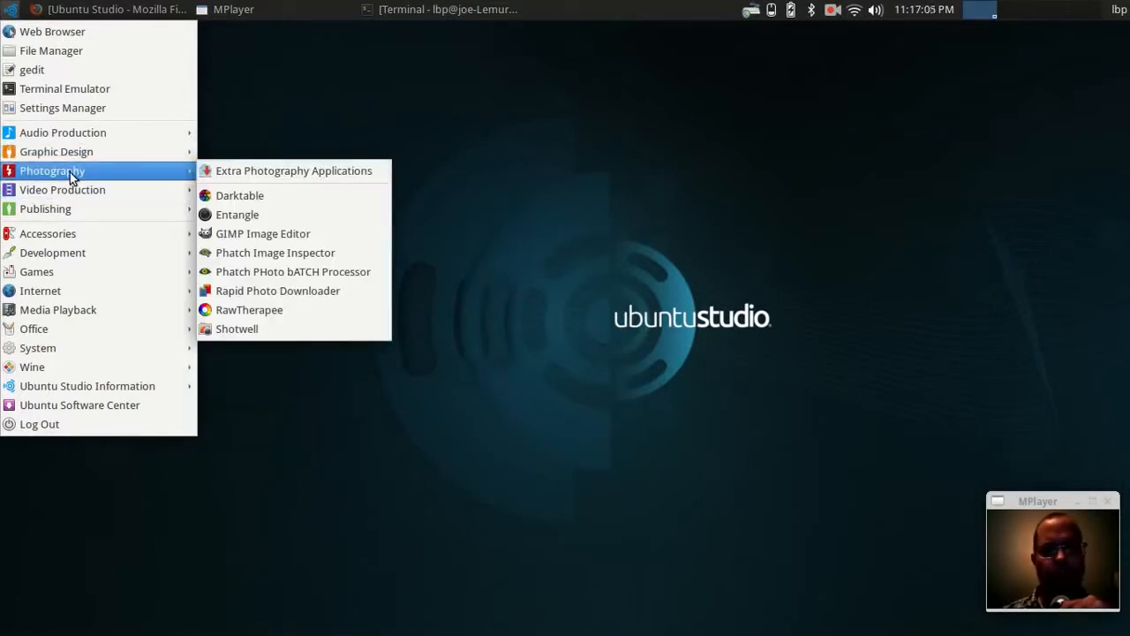
mouse_move(63, 132)
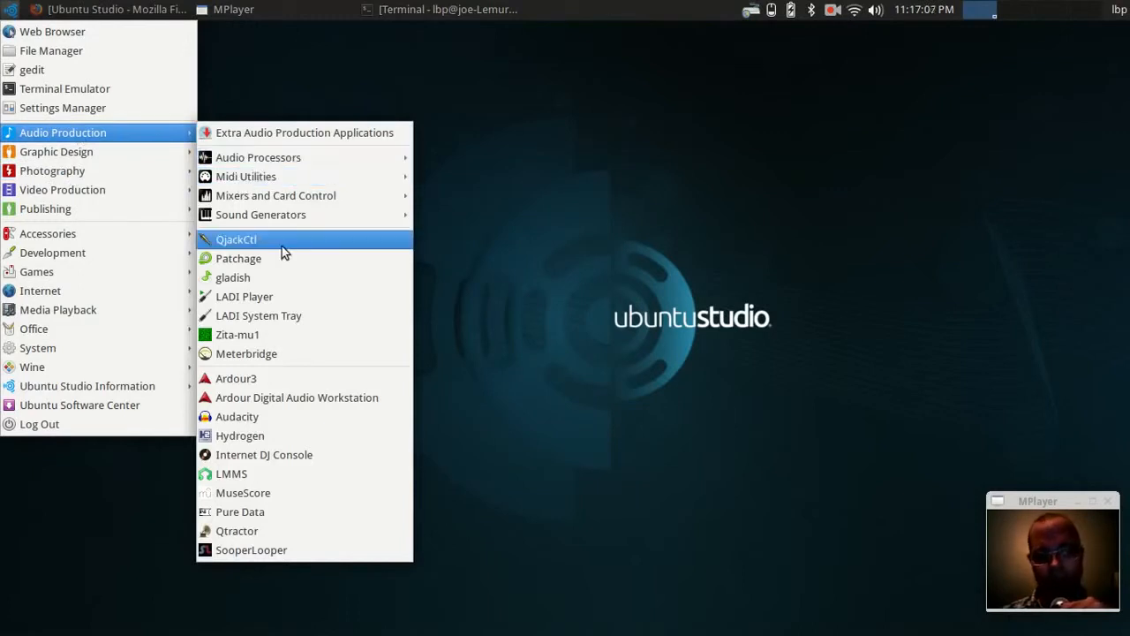
mouse_move(56, 152)
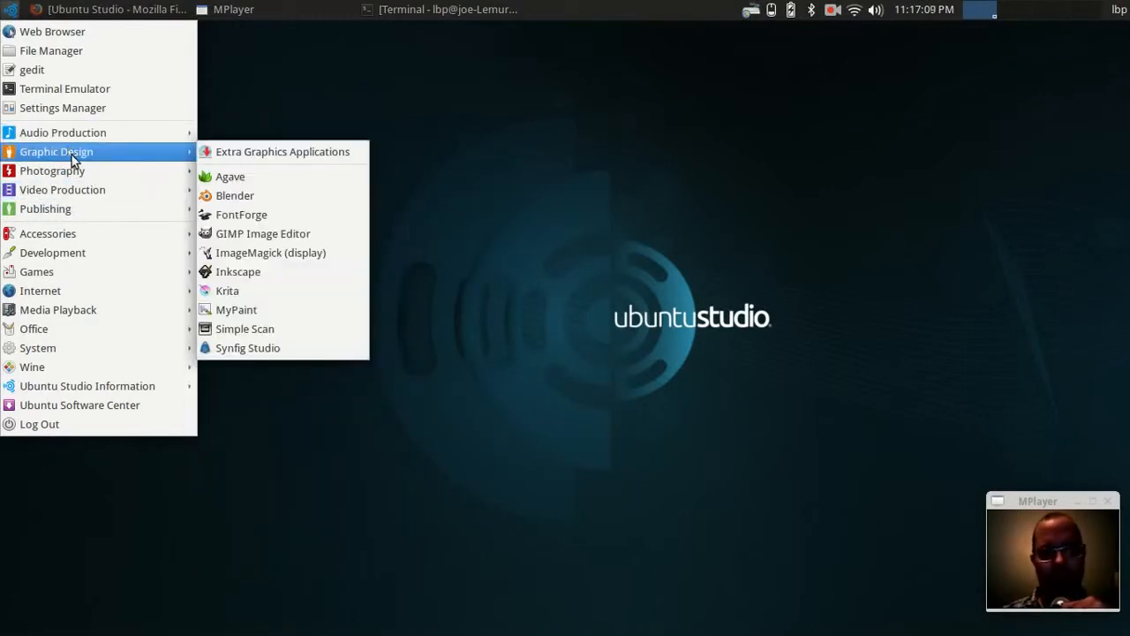
mouse_move(97, 170)
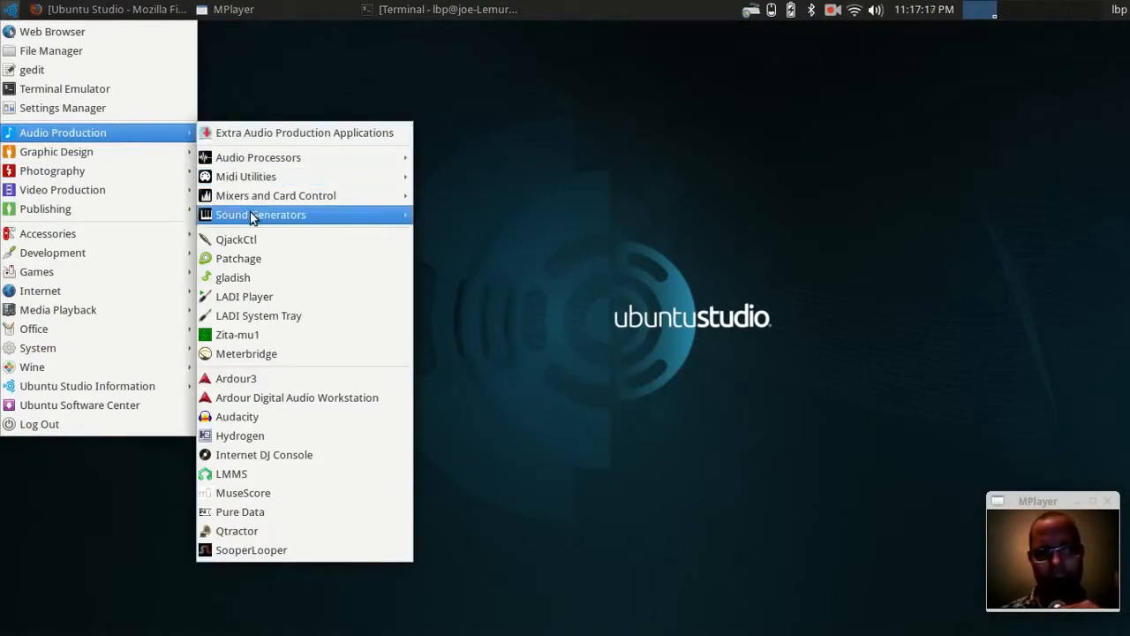
mouse_move(253, 277)
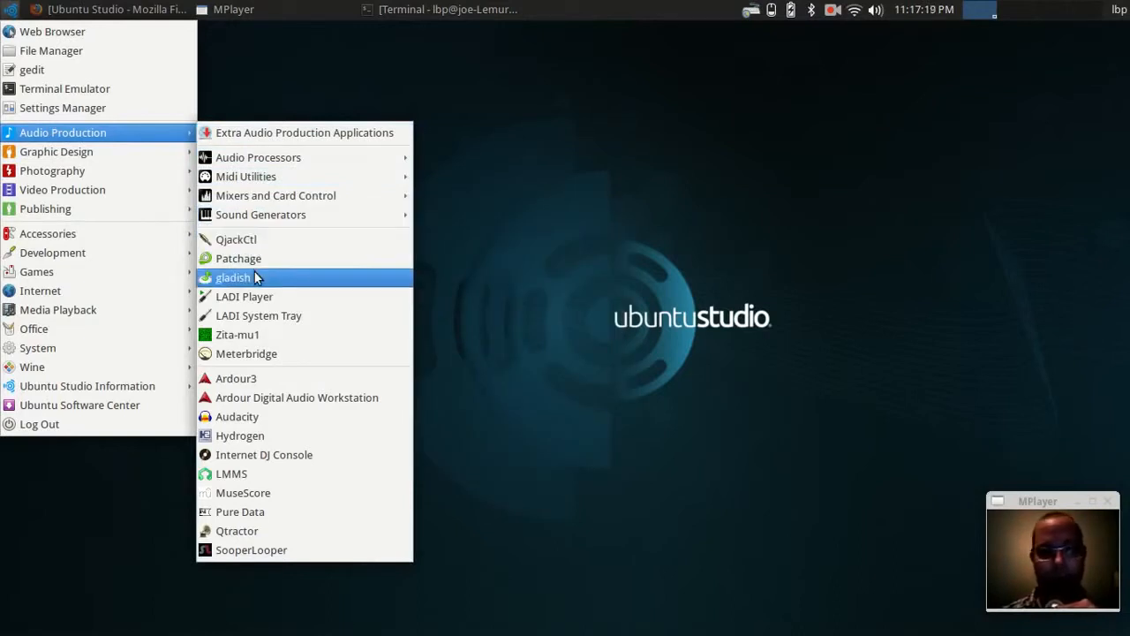
mouse_move(258, 314)
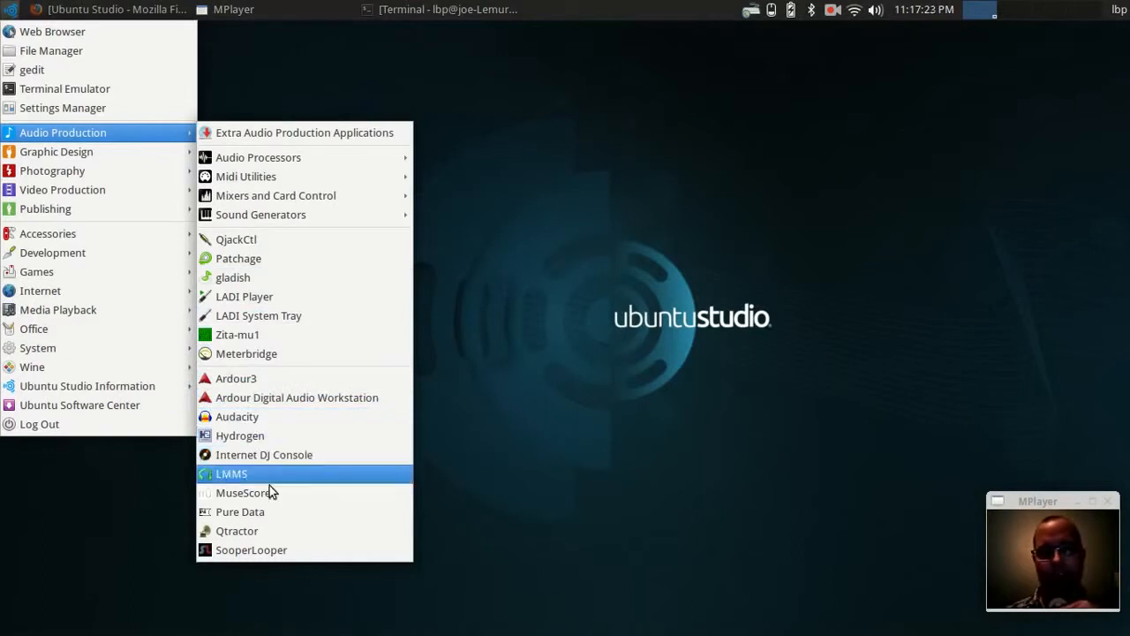
mouse_move(141, 141)
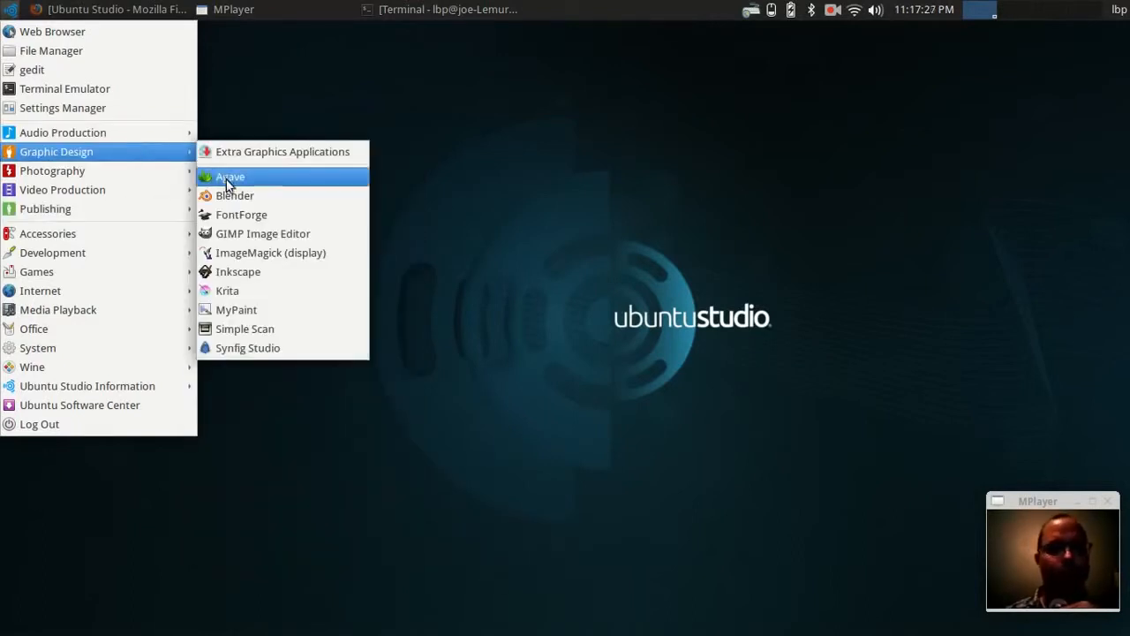
mouse_move(258, 194)
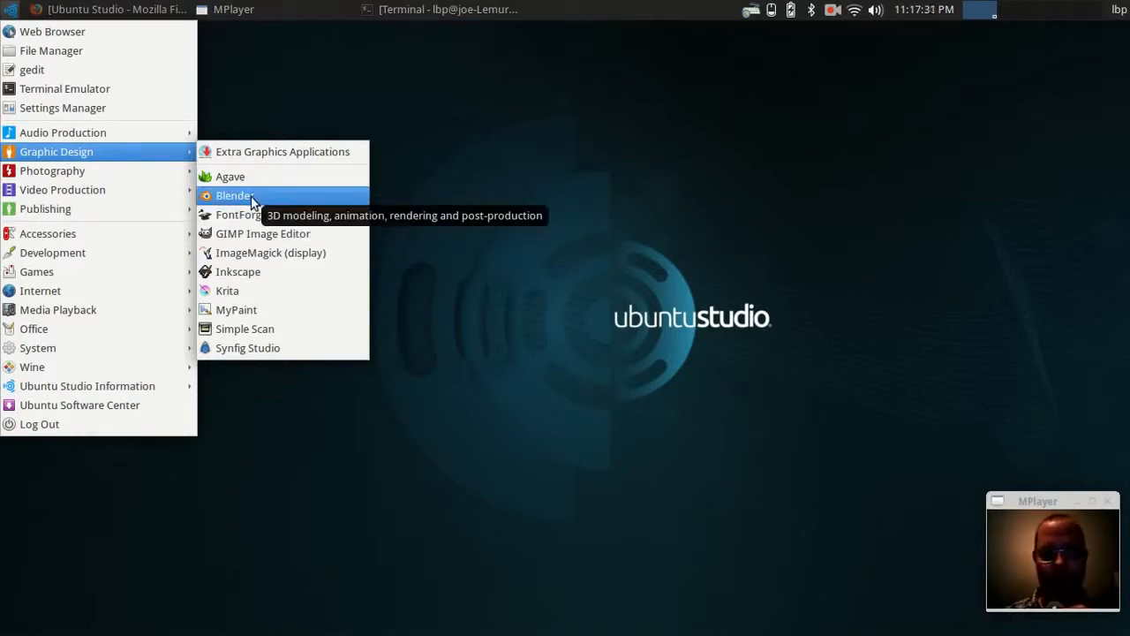
mouse_move(255, 233)
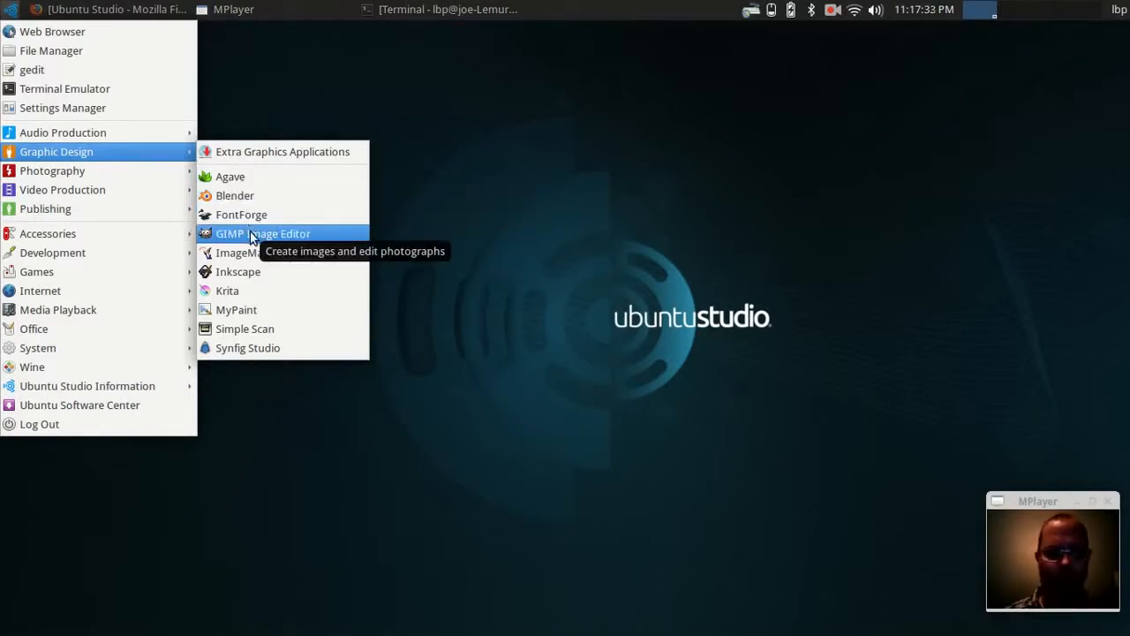
mouse_move(238, 272)
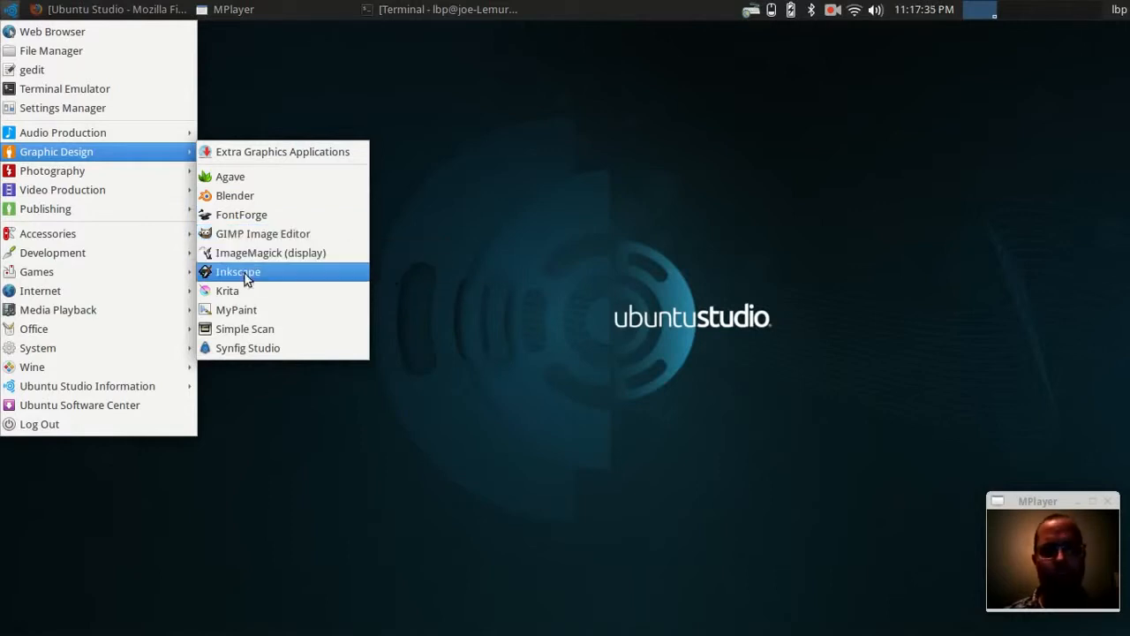
mouse_move(231, 267)
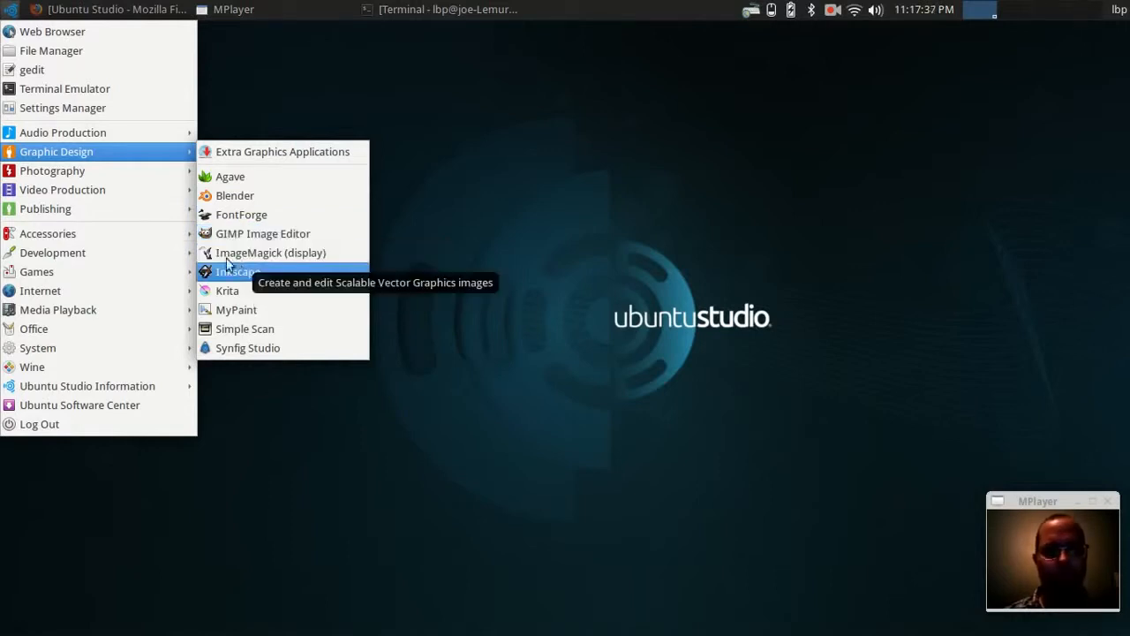
mouse_move(64, 133)
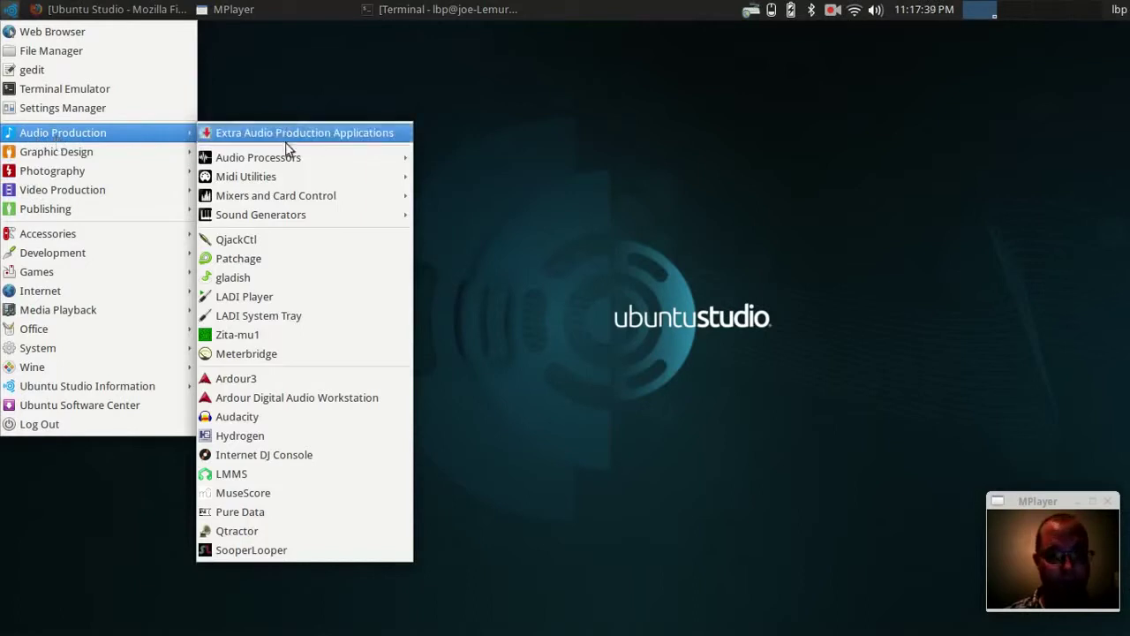
mouse_move(258, 157)
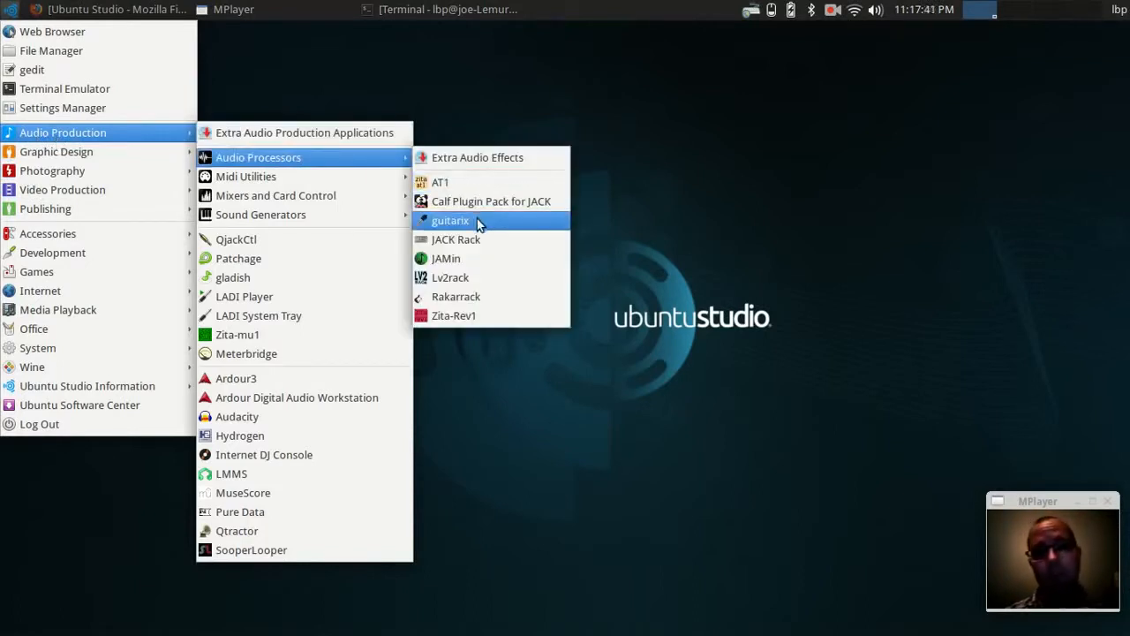
mouse_move(251, 177)
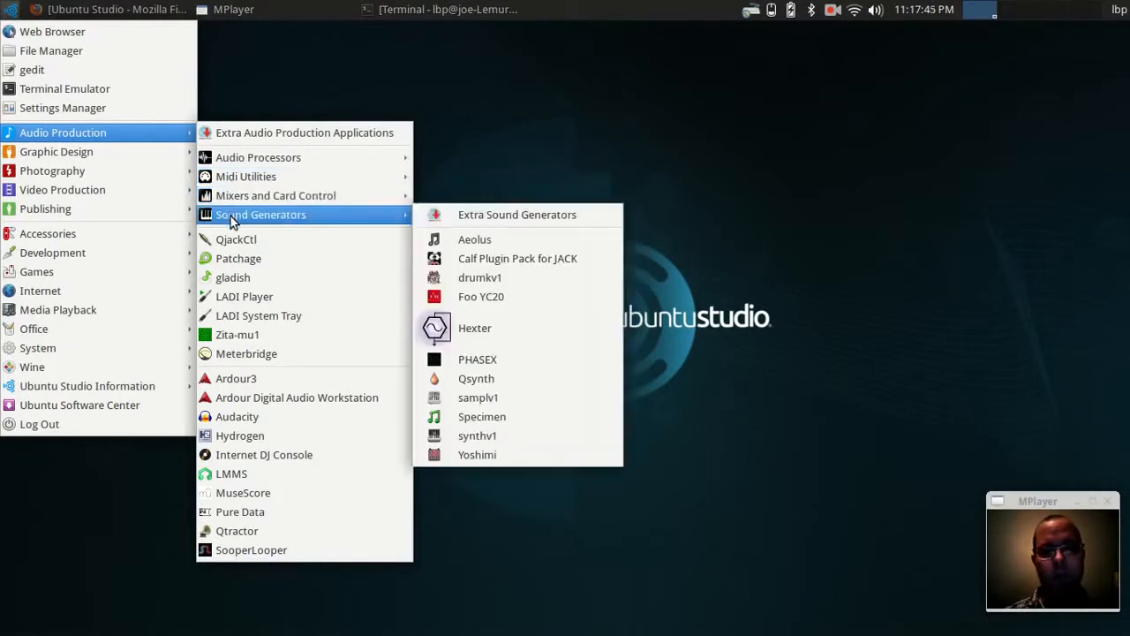
mouse_move(239, 257)
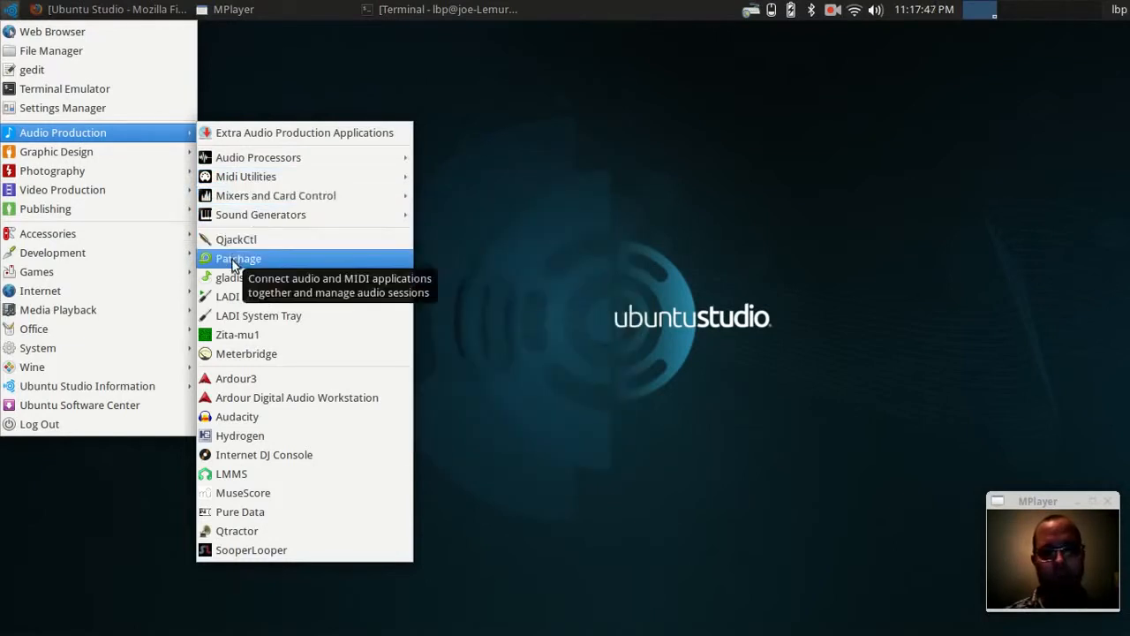
mouse_move(233, 300)
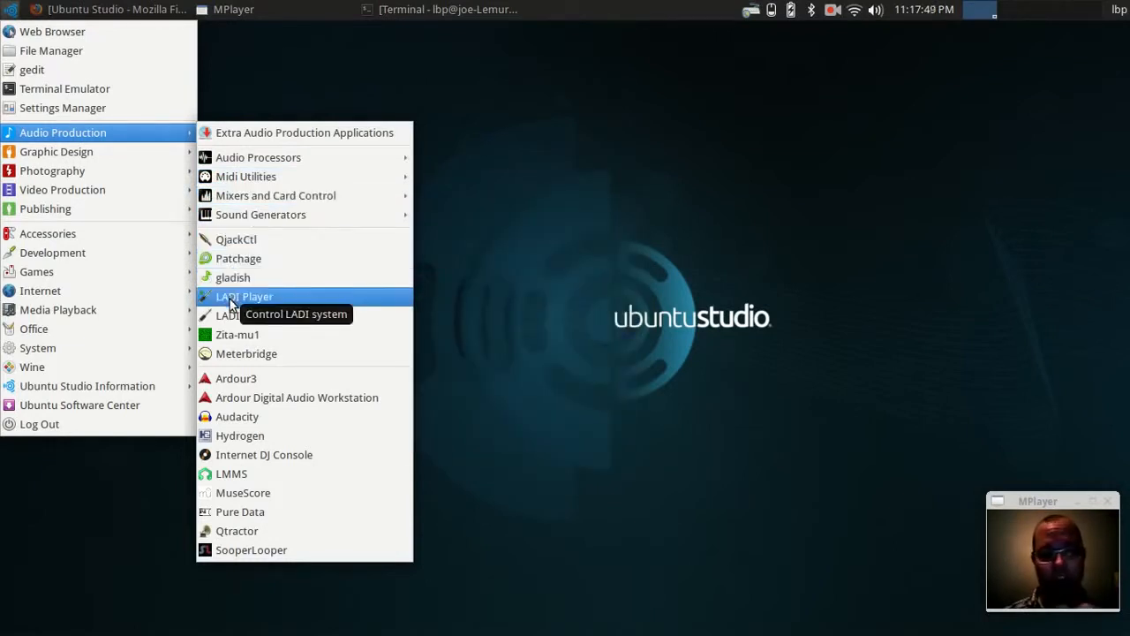
mouse_move(231, 314)
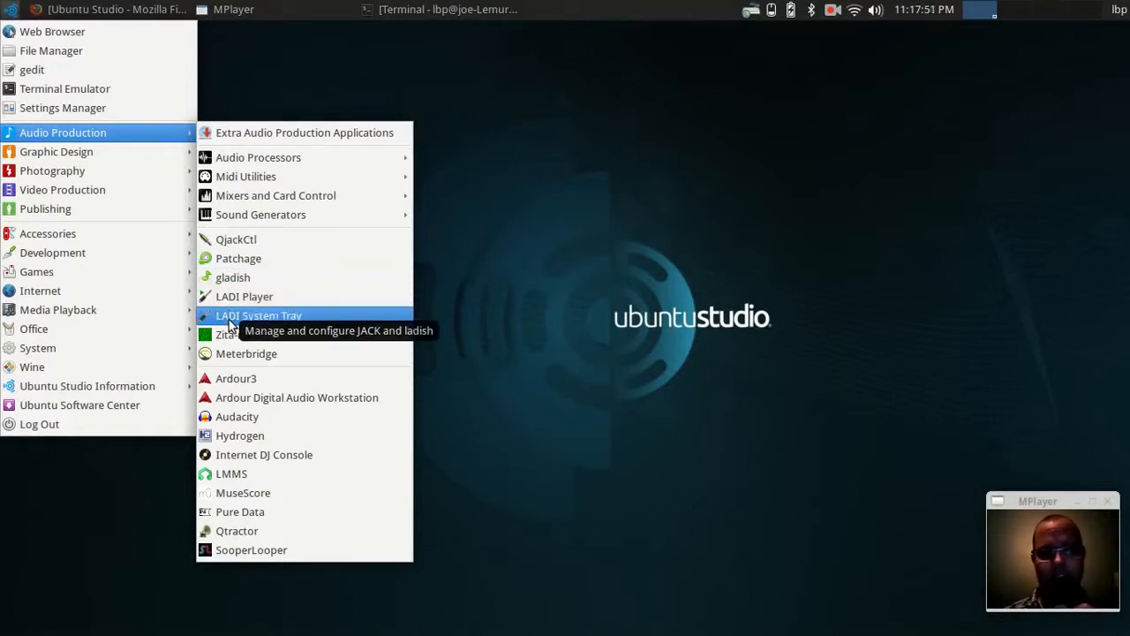
mouse_move(237, 378)
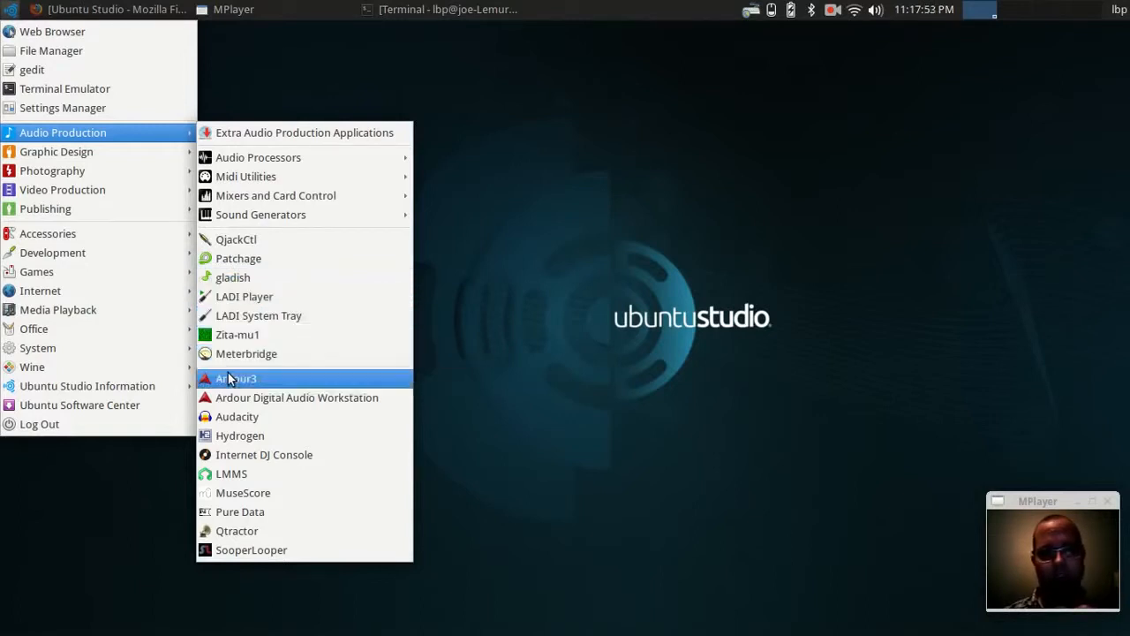
mouse_move(227, 434)
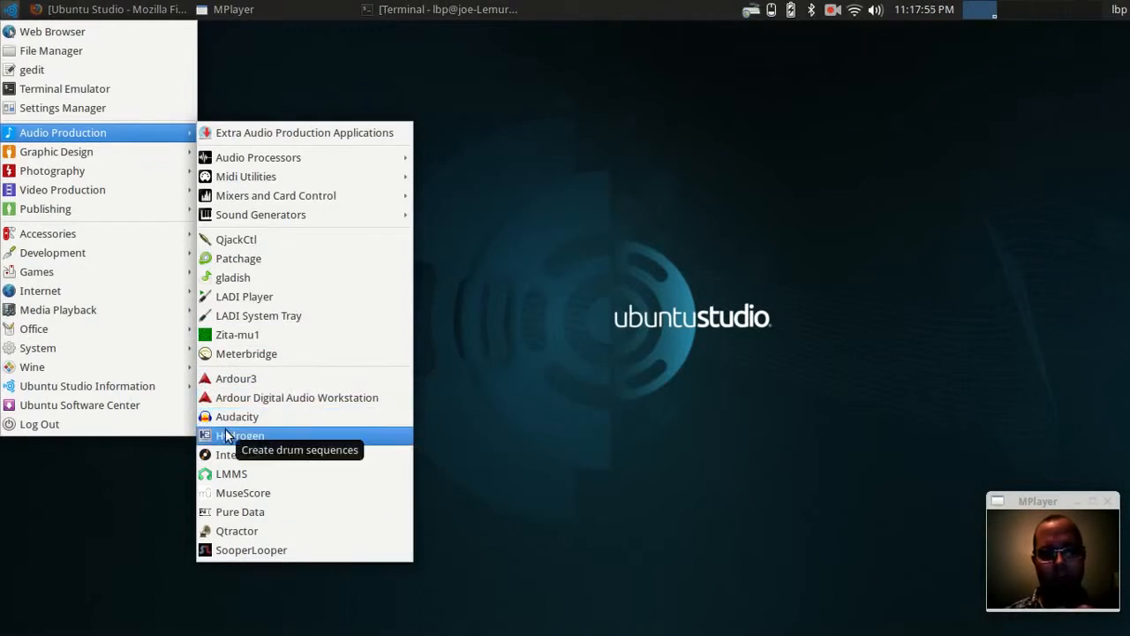
mouse_move(56, 152)
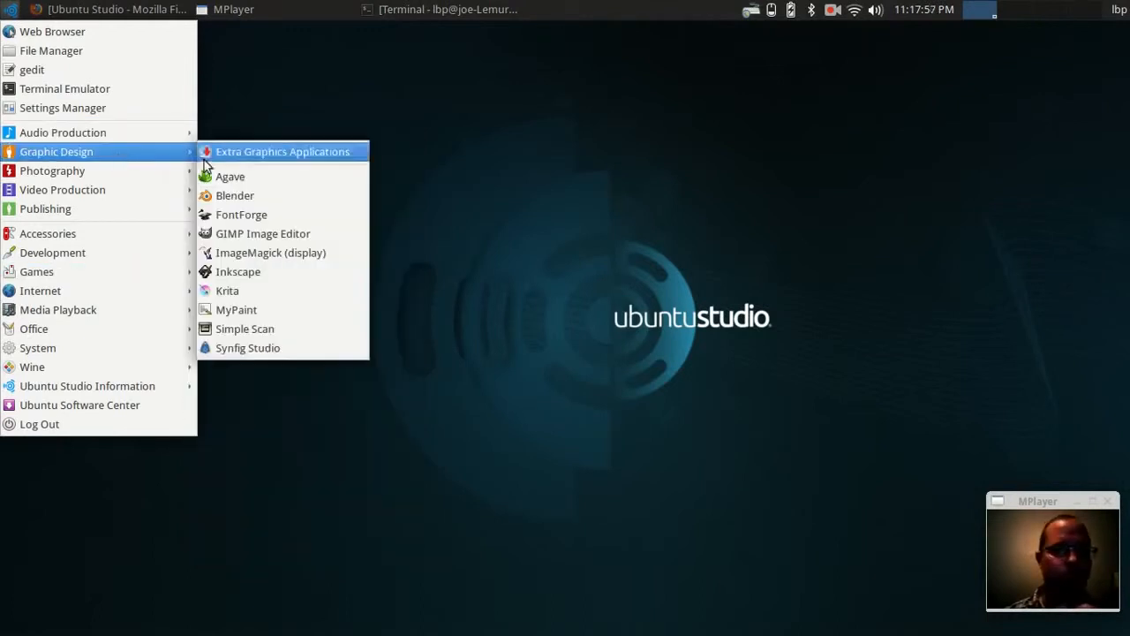
mouse_move(240, 216)
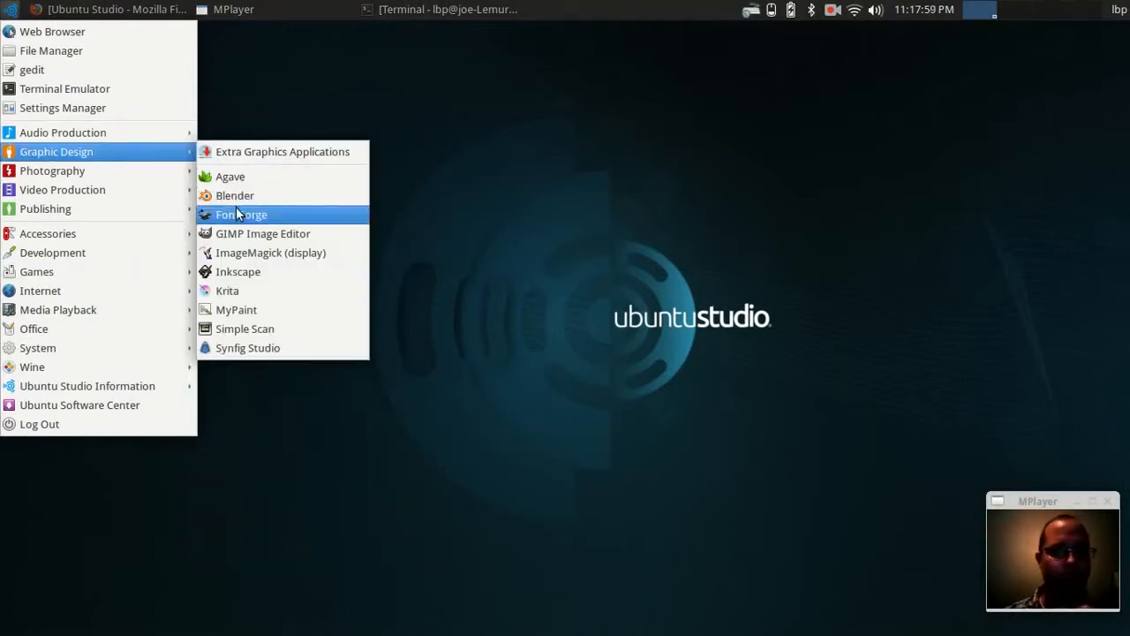
mouse_move(233, 258)
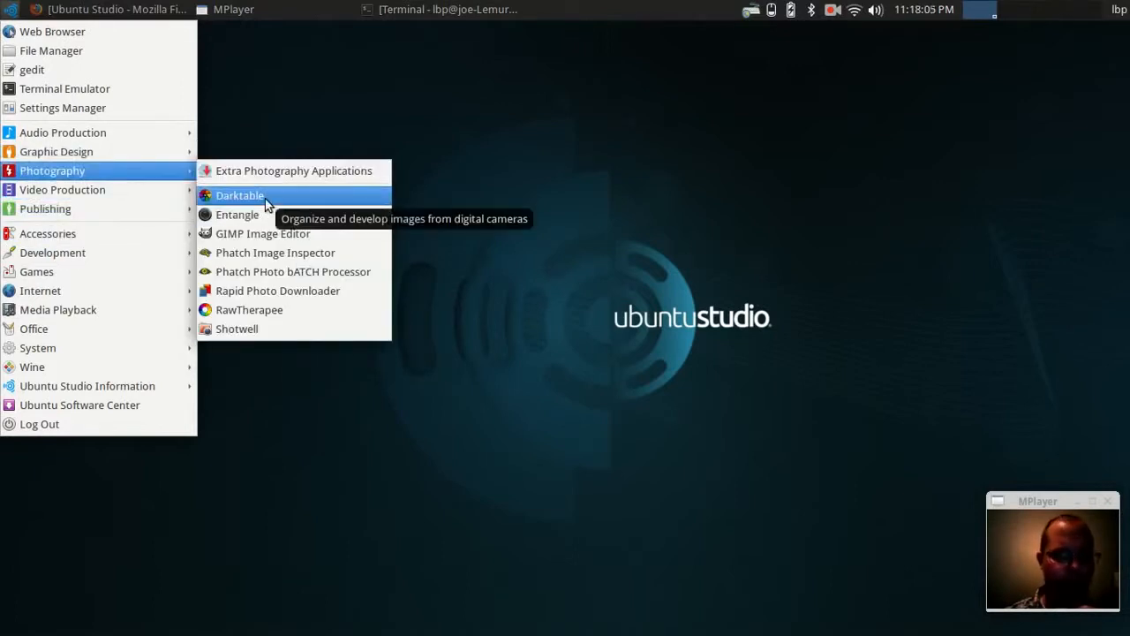
Step: Launch Darktable from the Photography menu, then close its window
left_click(239, 195)
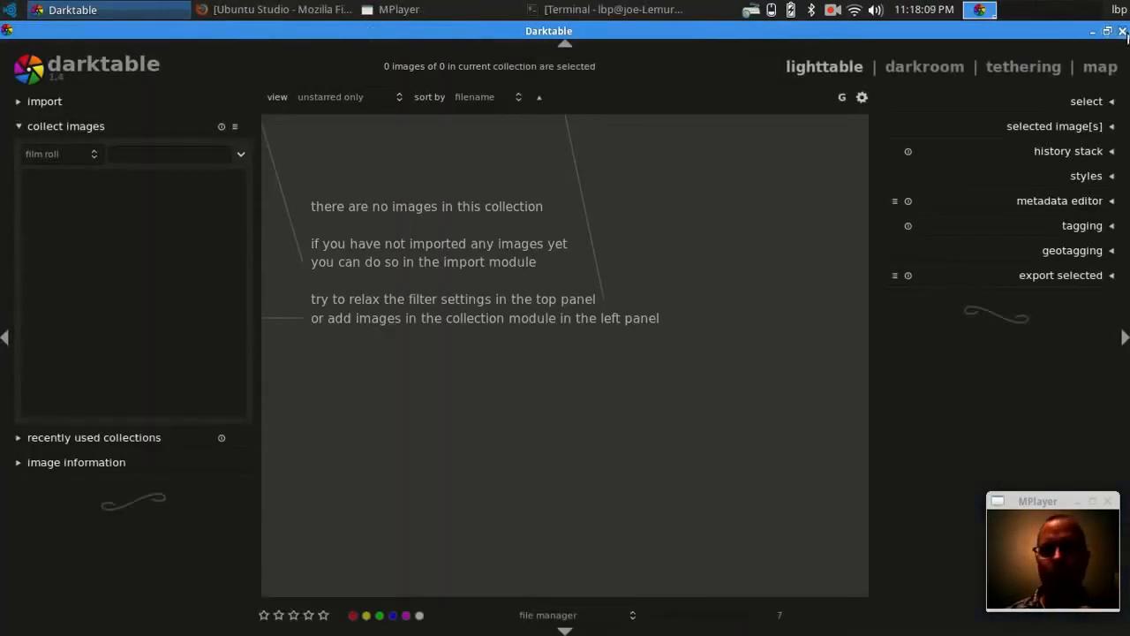
left_click(1121, 32)
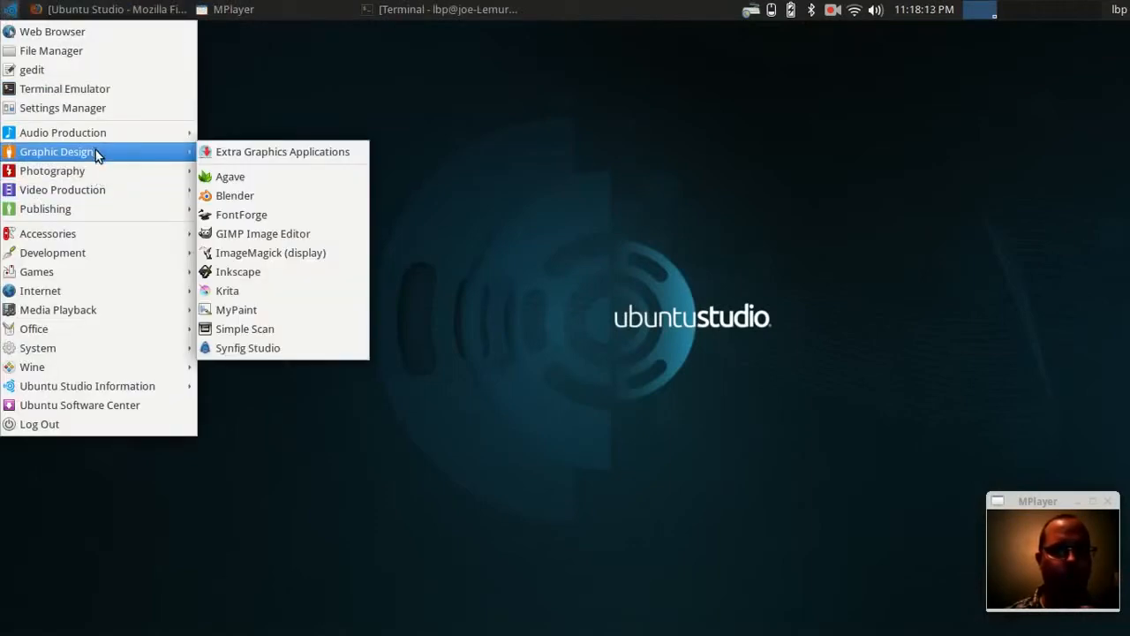
mouse_move(240, 215)
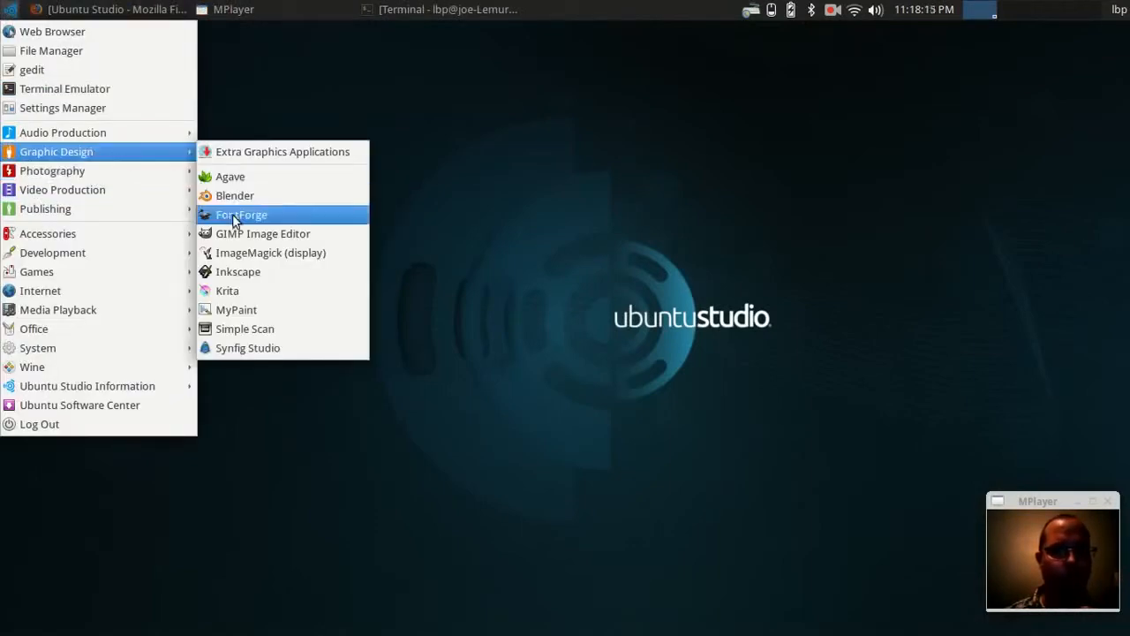
mouse_move(74, 233)
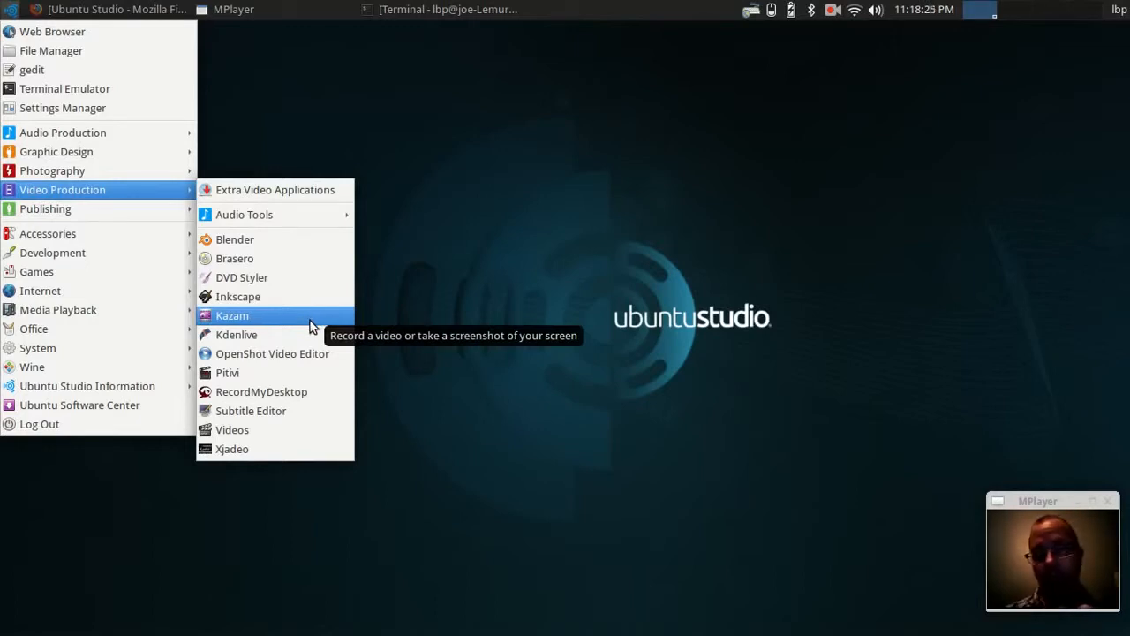
mouse_move(320, 322)
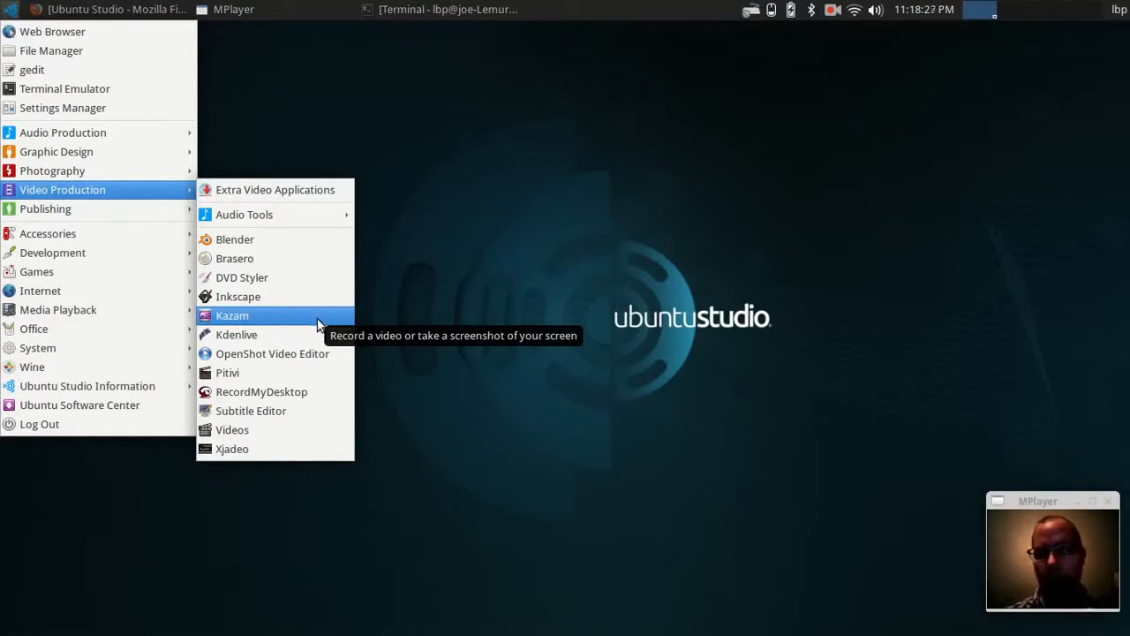
mouse_move(265, 215)
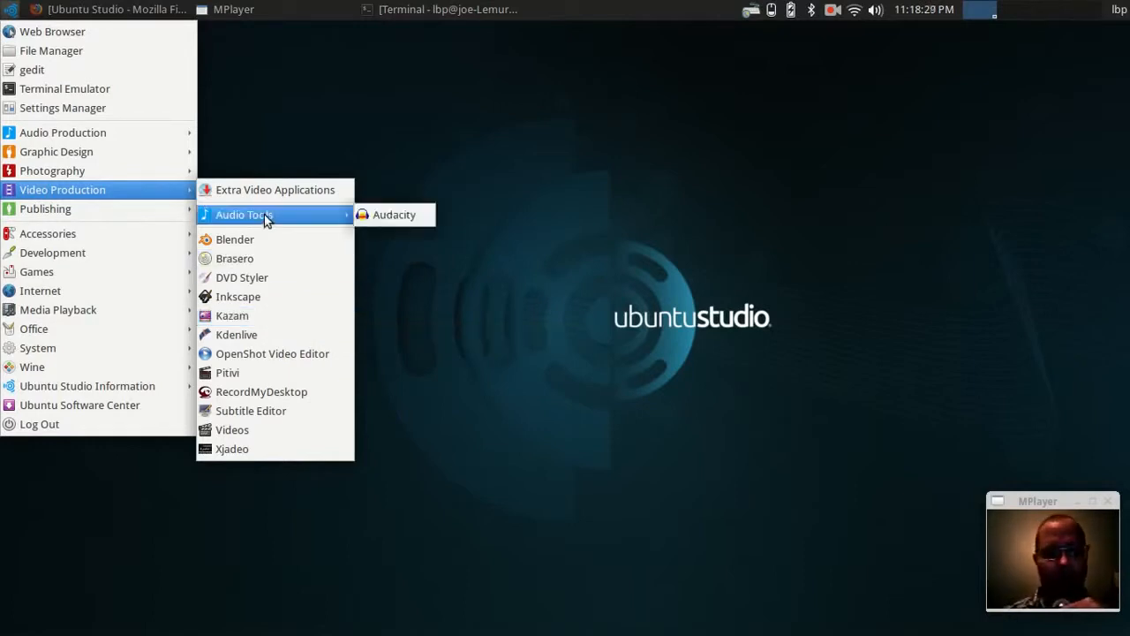
mouse_move(260, 283)
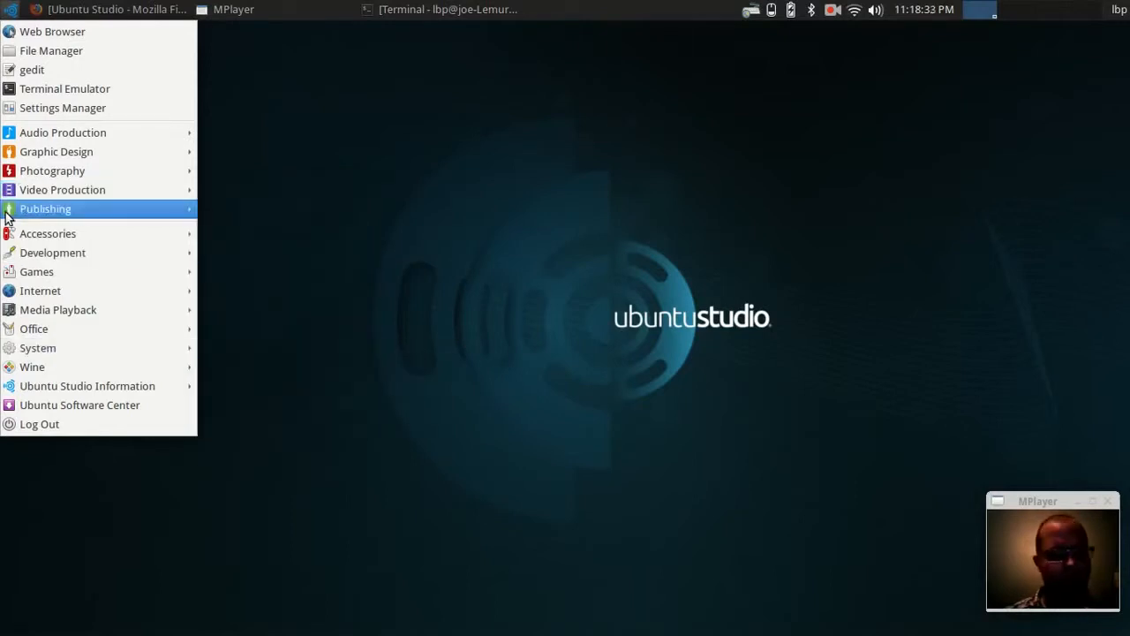
mouse_move(53, 253)
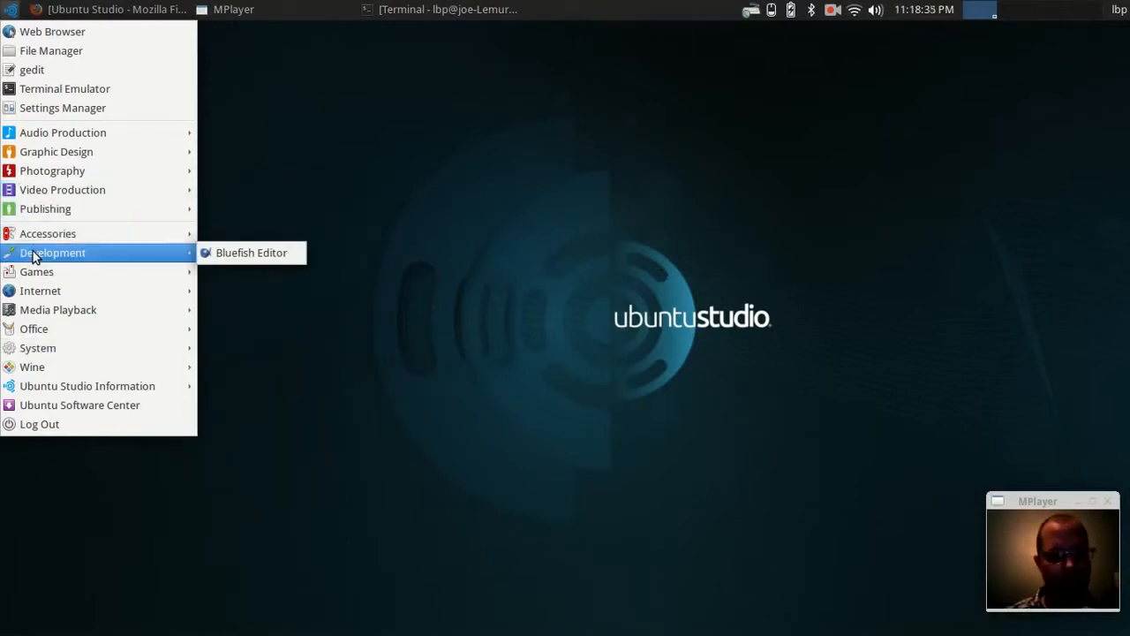
mouse_move(35, 272)
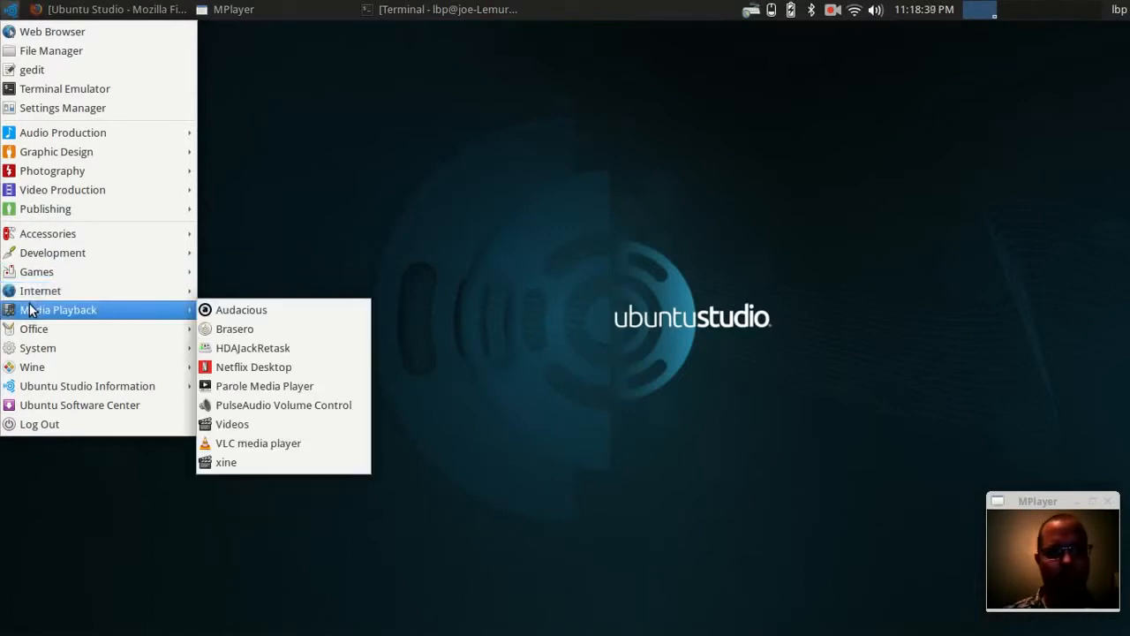
mouse_move(32, 332)
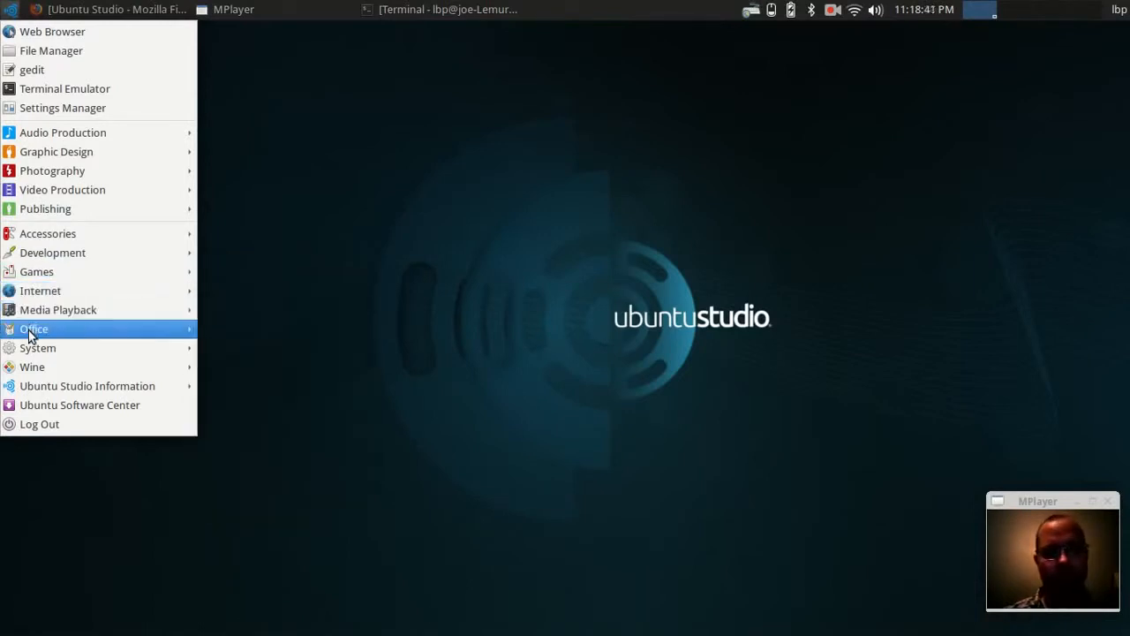
mouse_move(58, 309)
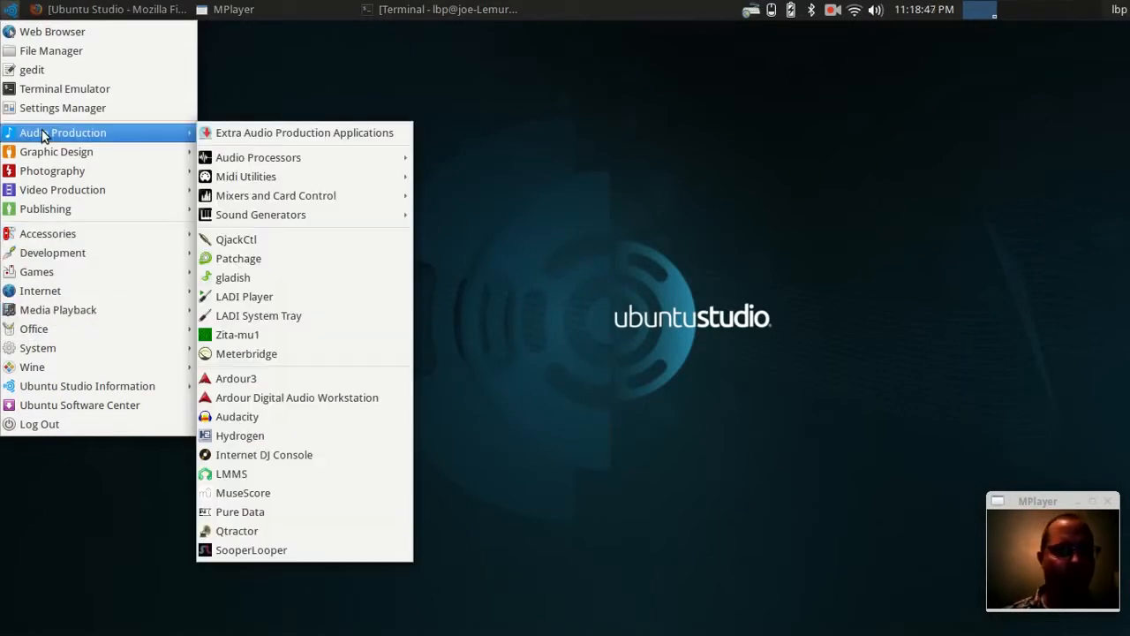
mouse_move(245, 265)
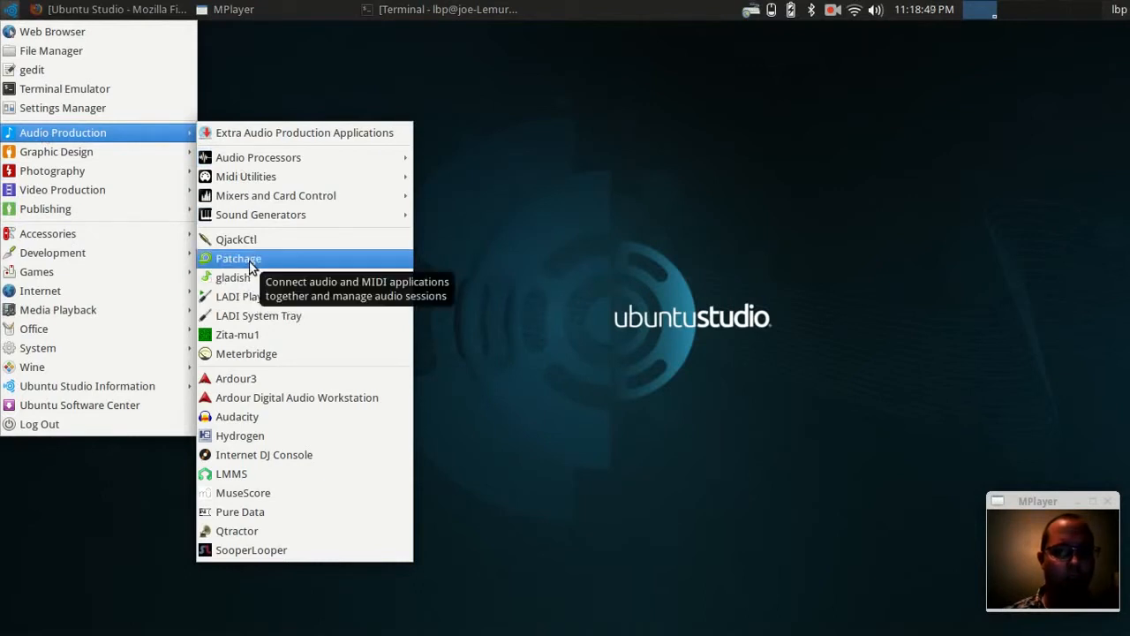
Step: Launch Patchage, Blender, Bluefish and GIMP, then bring the terminal to the front
left_click(237, 257)
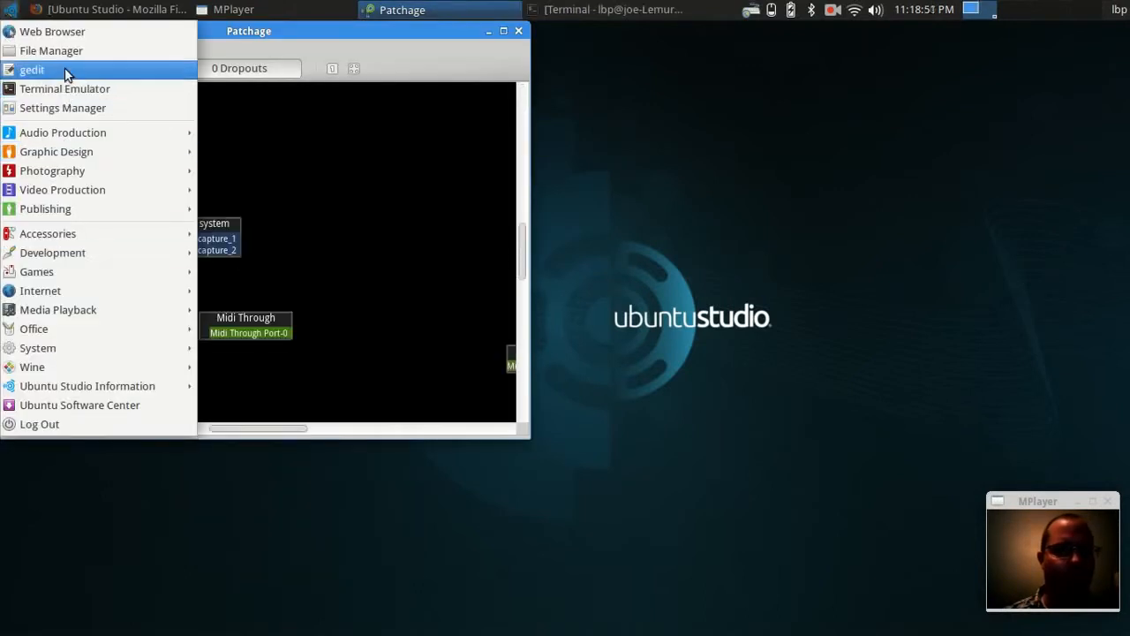
mouse_move(70, 209)
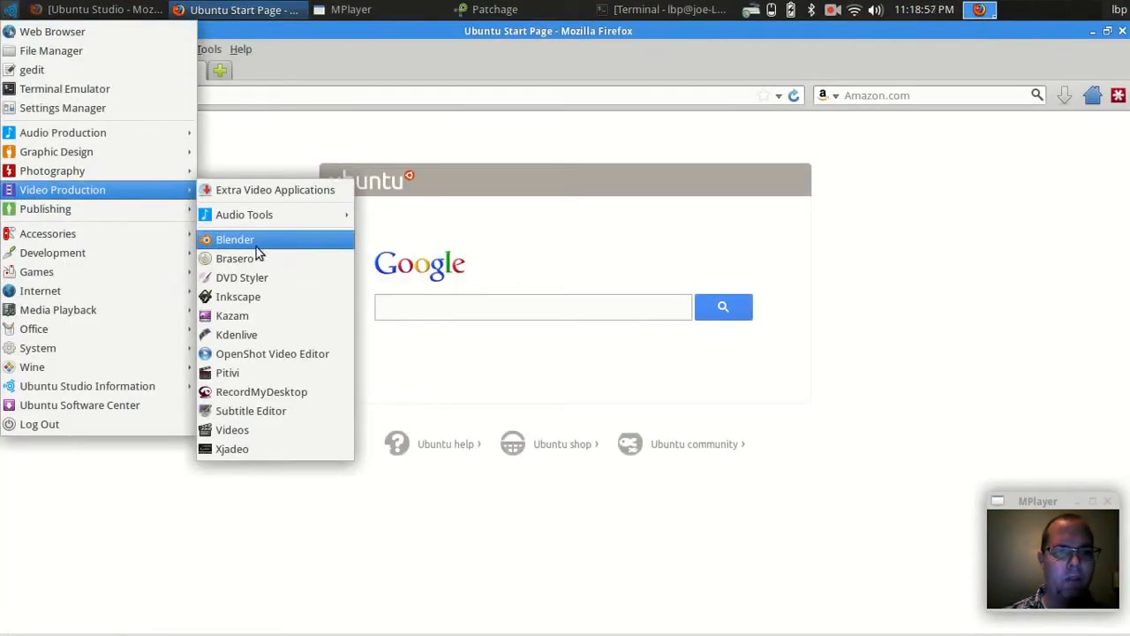
left_click(235, 238)
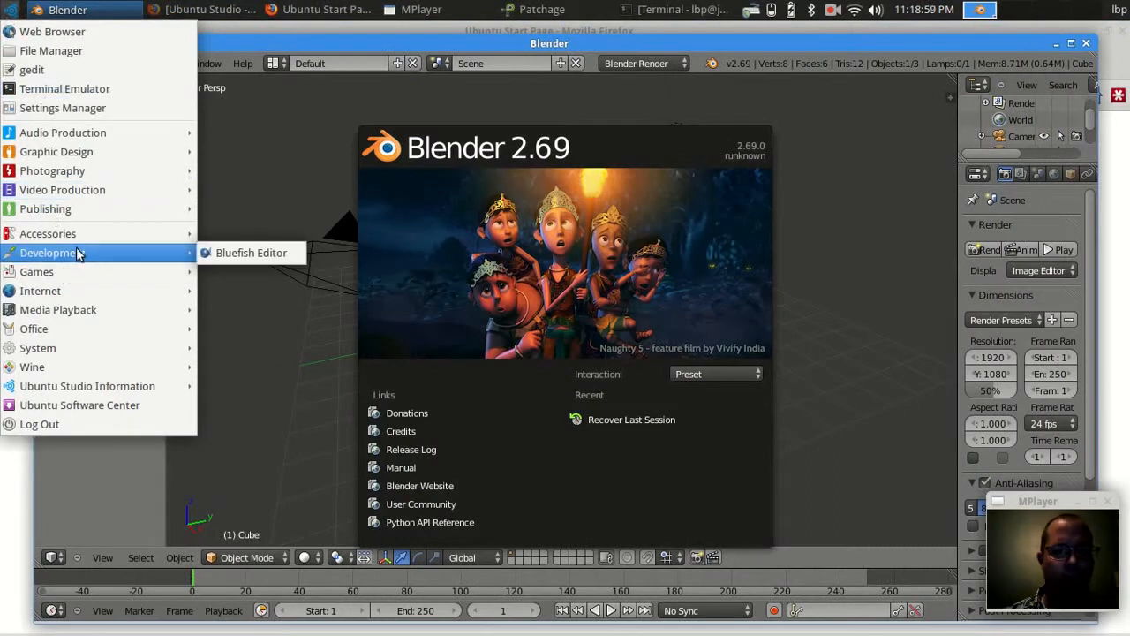
left_click(251, 253)
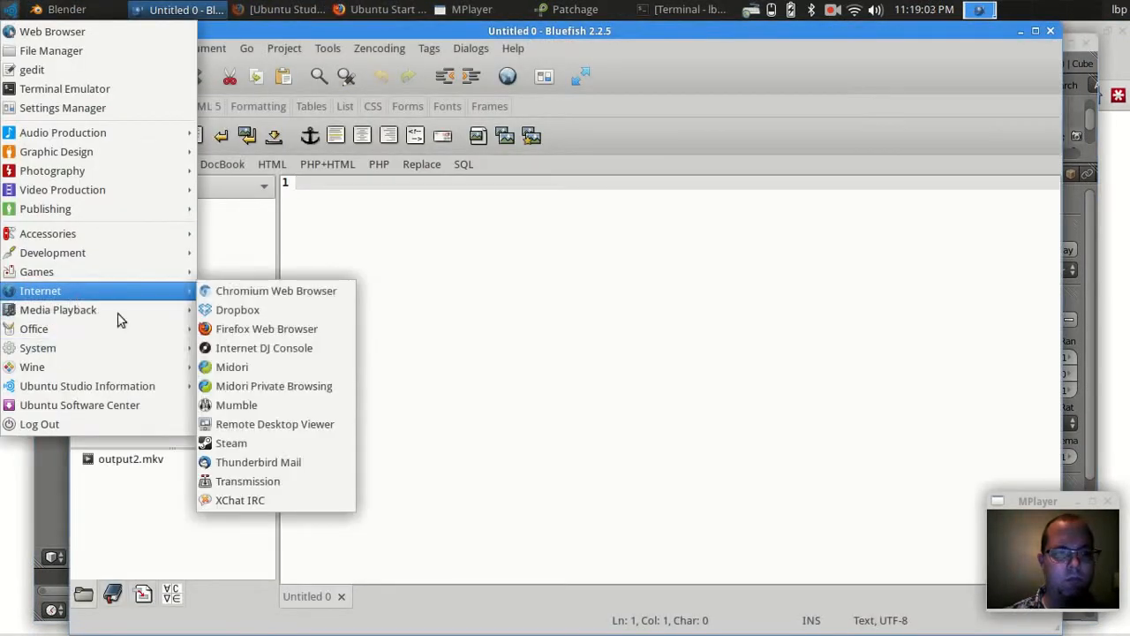
left_click(275, 289)
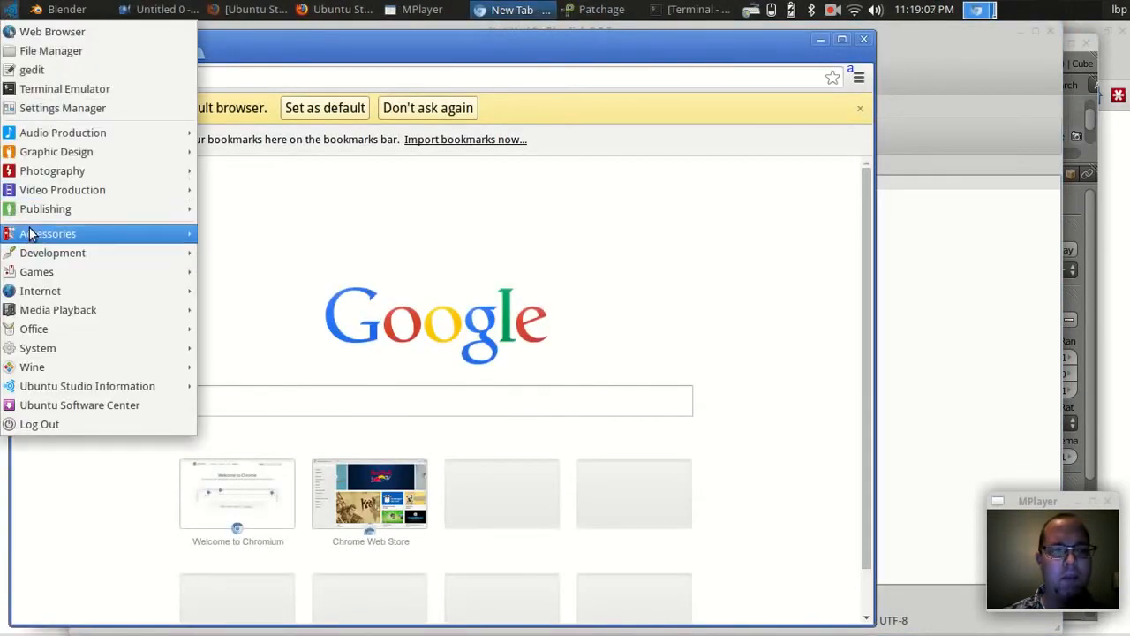
mouse_move(53, 169)
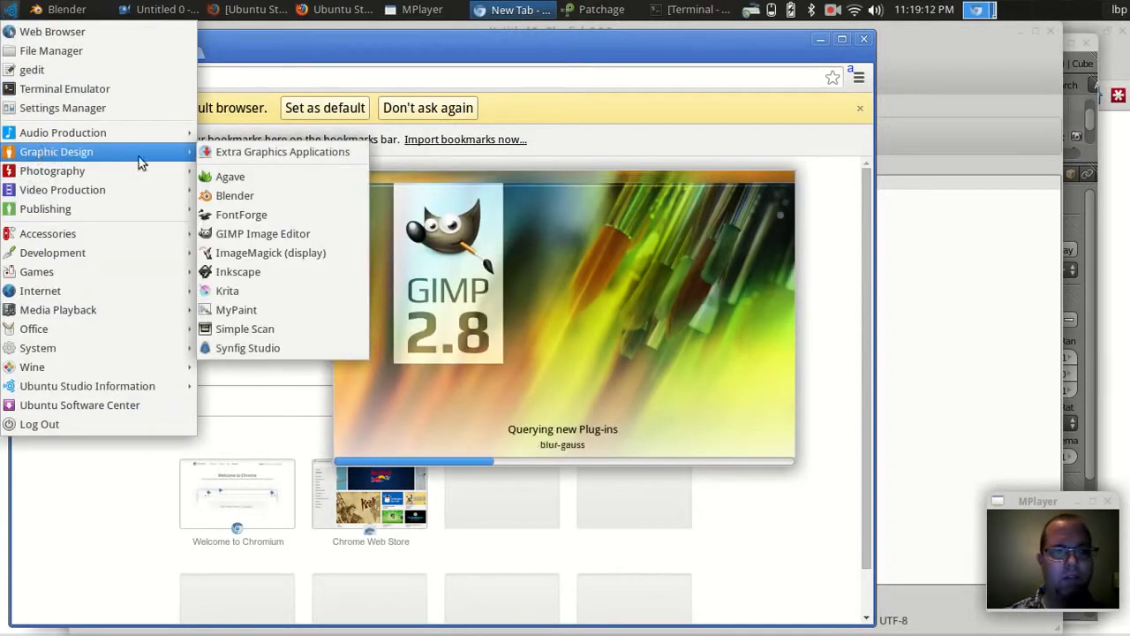
mouse_move(268, 215)
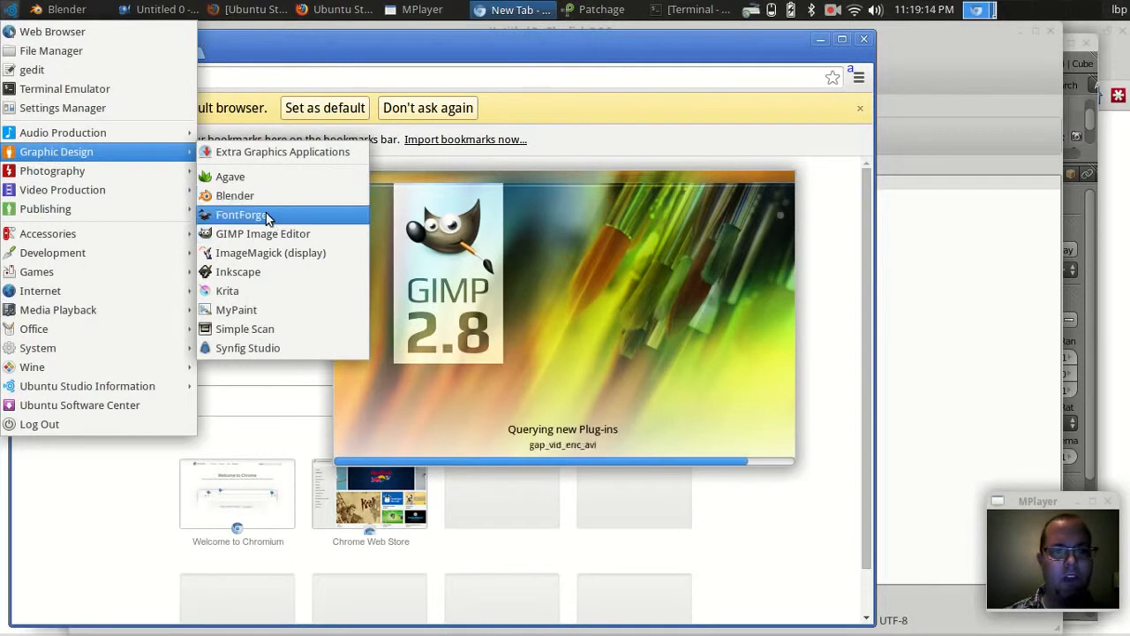
mouse_move(120, 233)
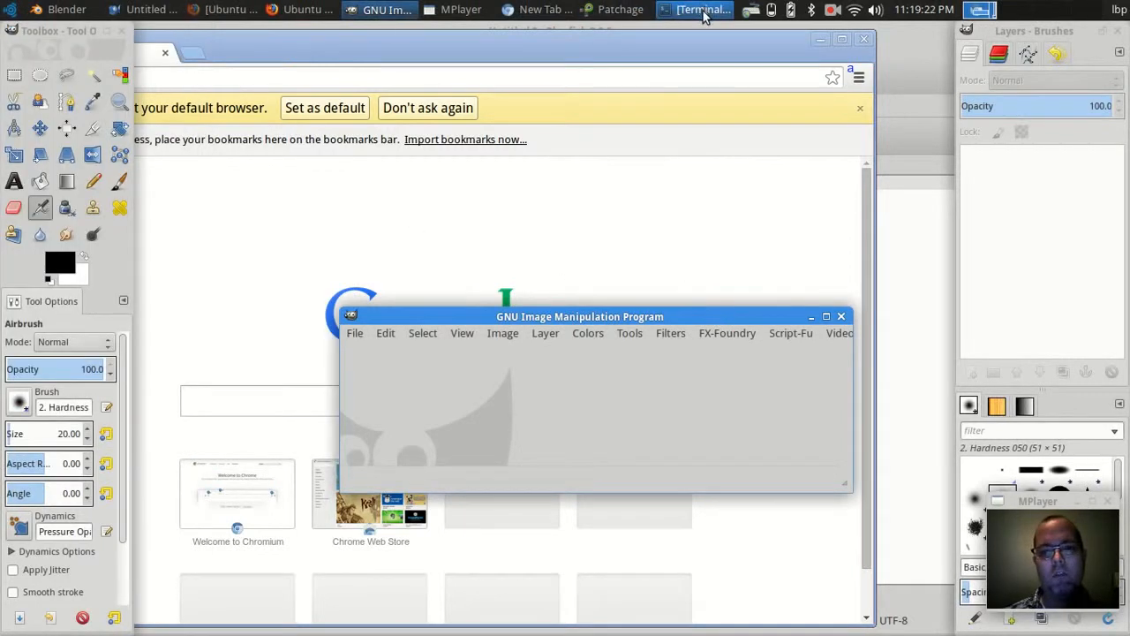
left_click(700, 11)
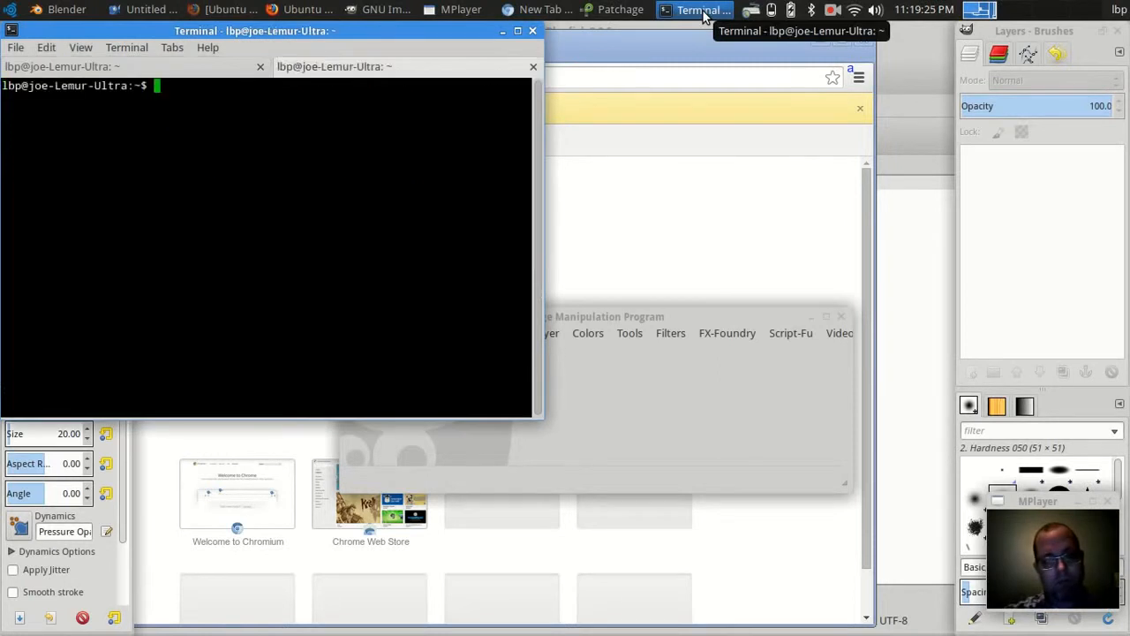
Step: Run htop in the terminal, quit GIMP and Patchage, and switch to the Ubuntu Studio site in Firefox
type("ht")
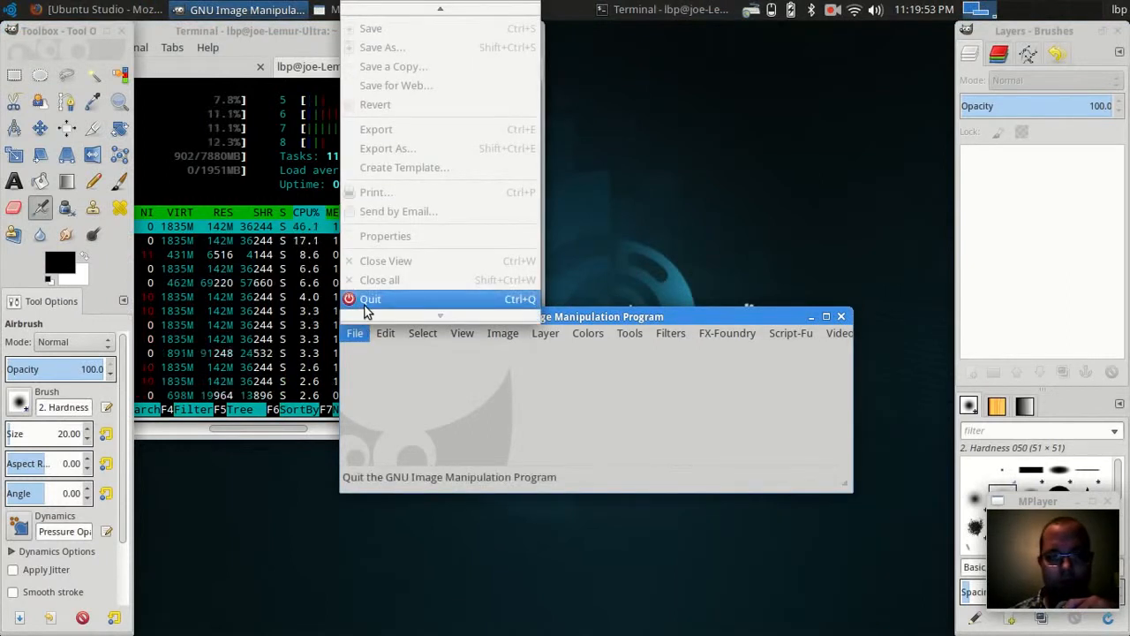
left_click(371, 298)
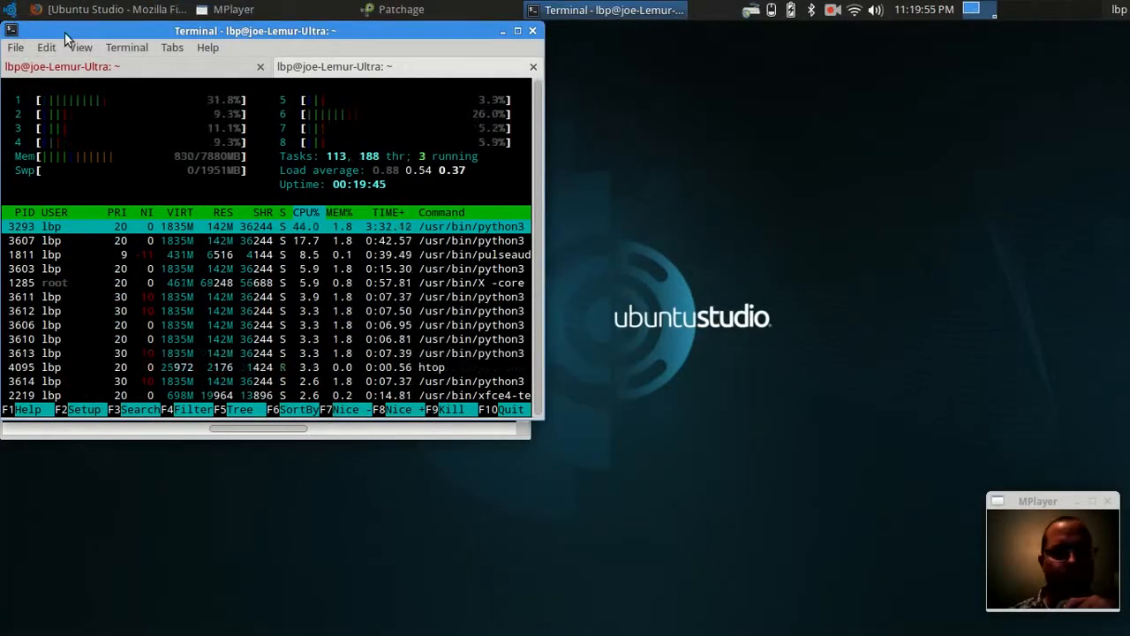
left_click(391, 11)
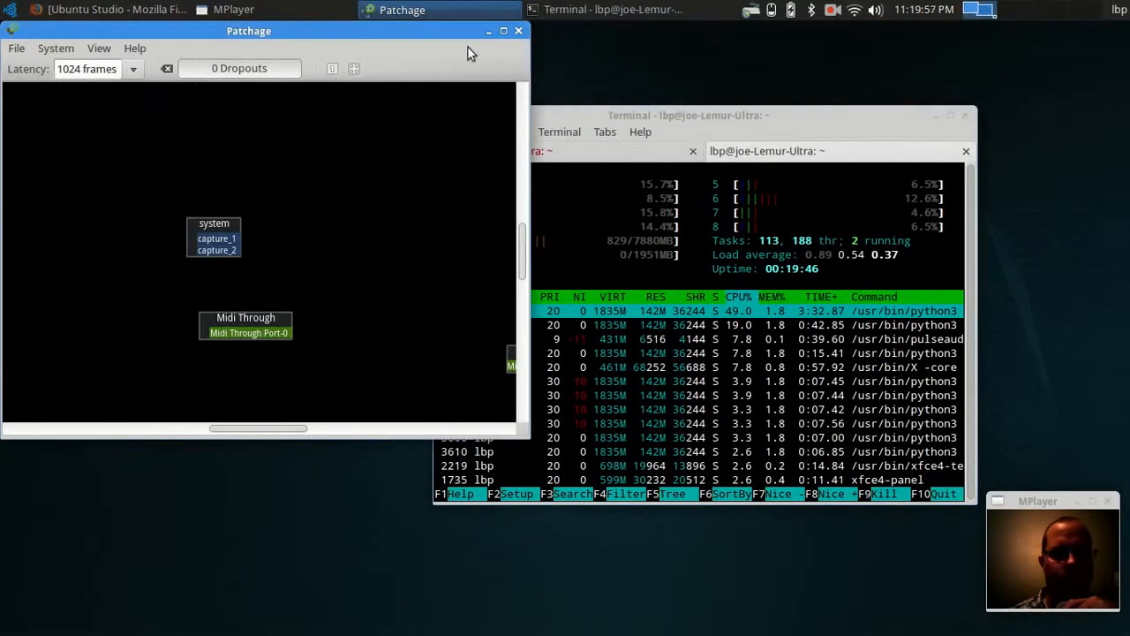
left_click(519, 32)
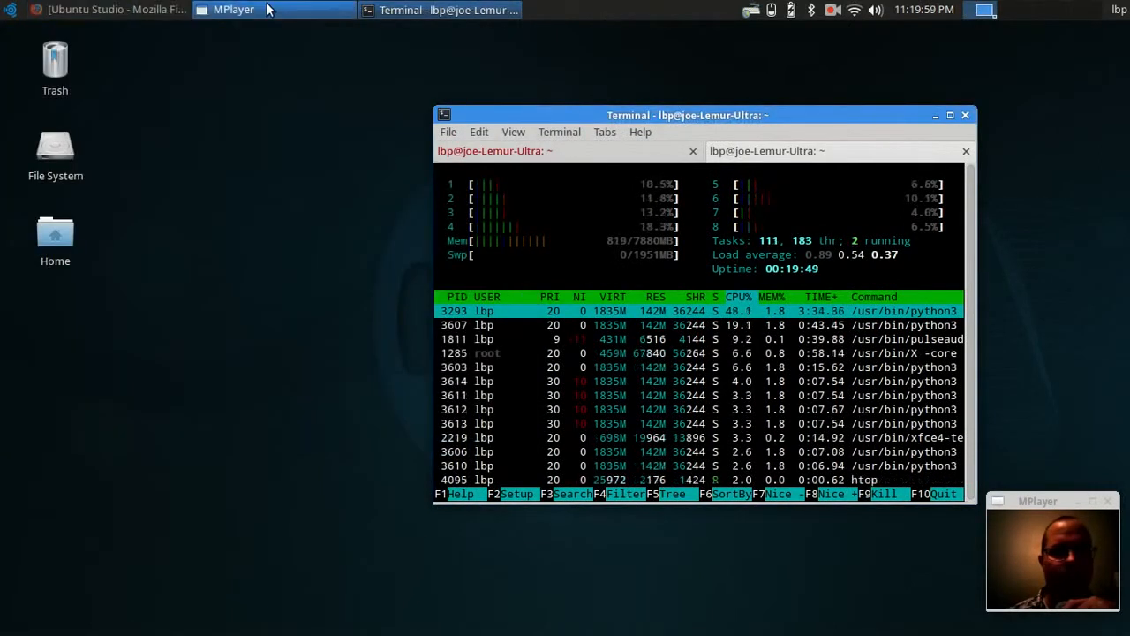
left_click(97, 11)
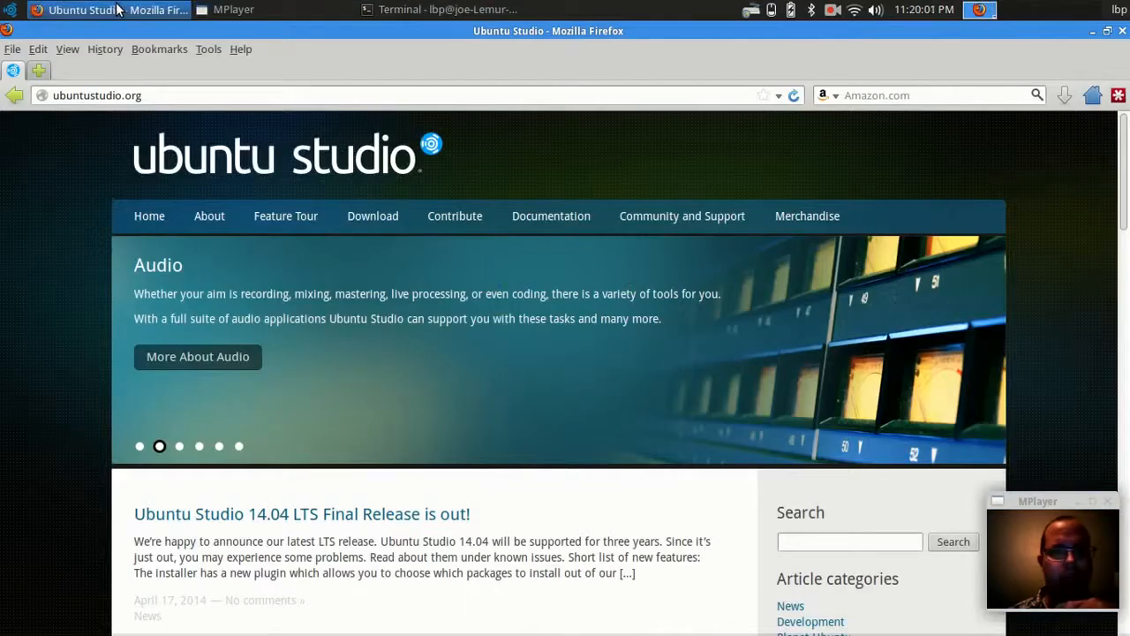
mouse_move(244, 157)
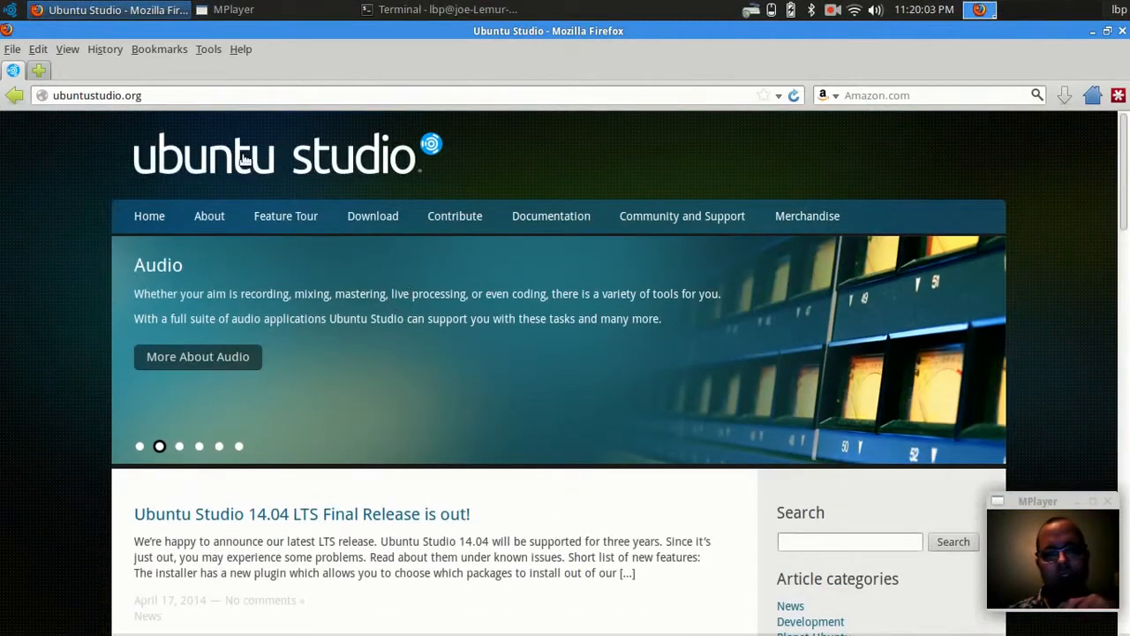
mouse_move(296, 191)
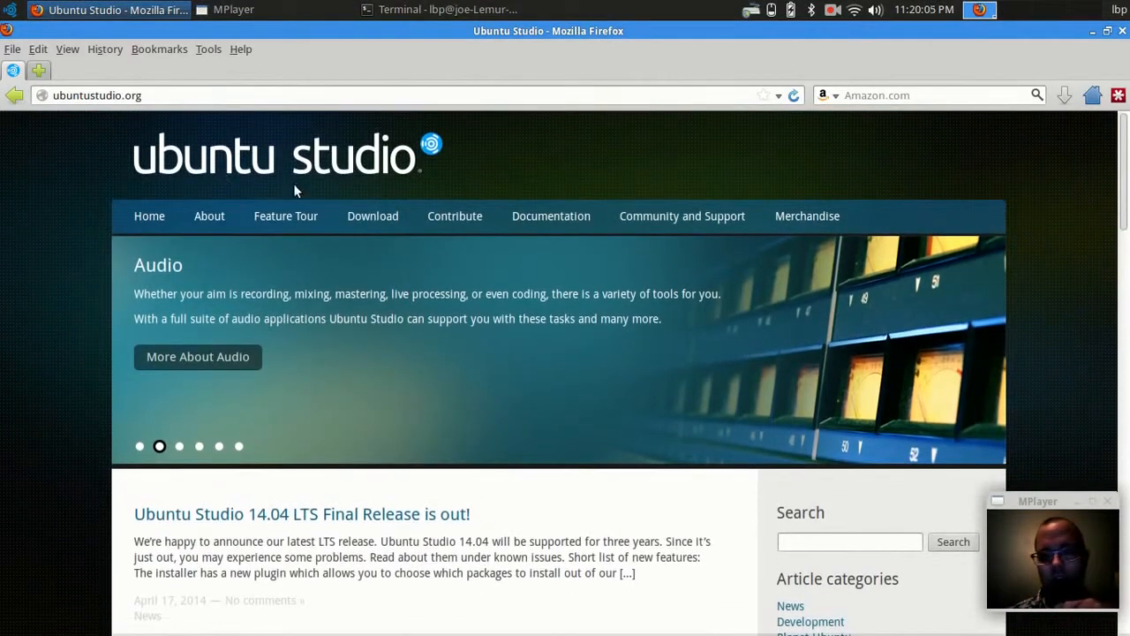
Step: Scroll the ubuntustudio.org page, view the Welcome, Audio and Video slides, and minimize the windows
scroll("down", 3)
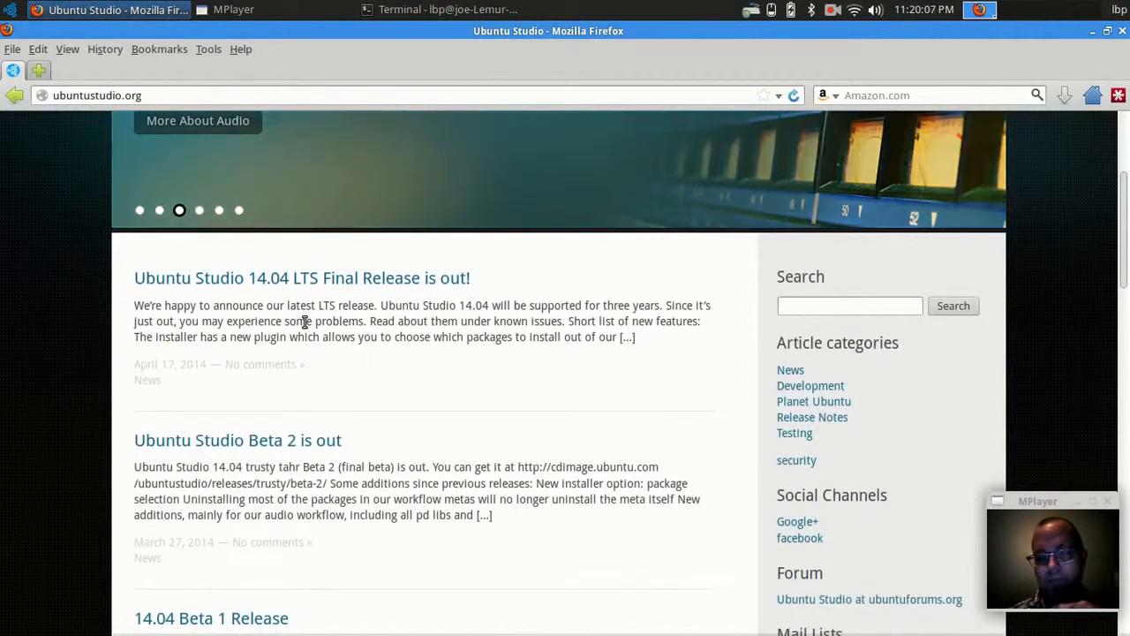
scroll("up", 3)
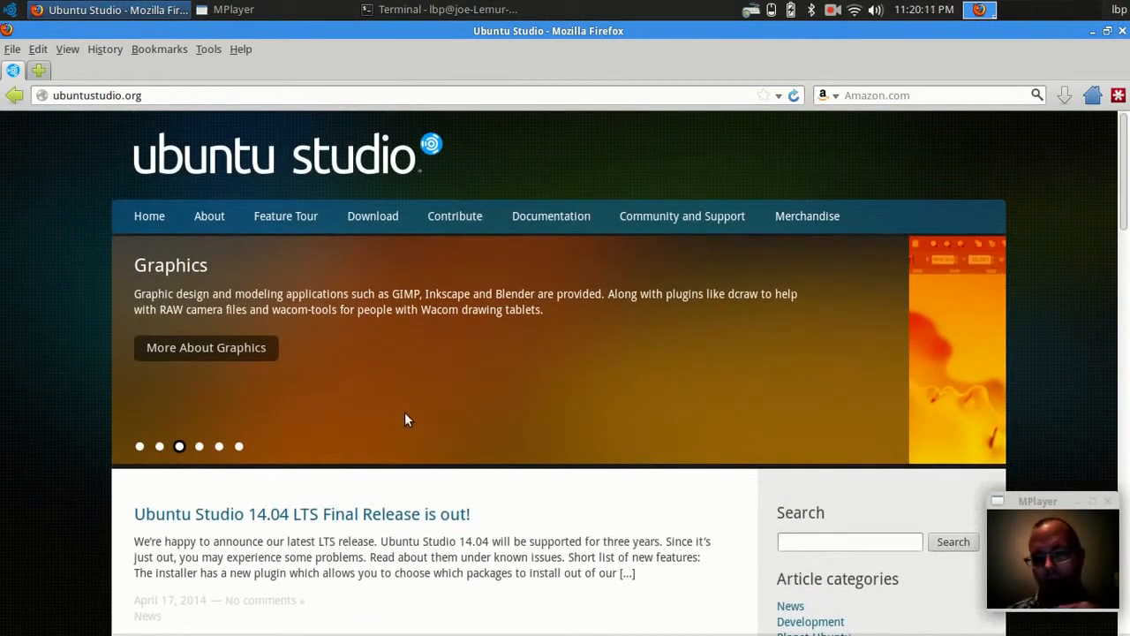
scroll("down", 3)
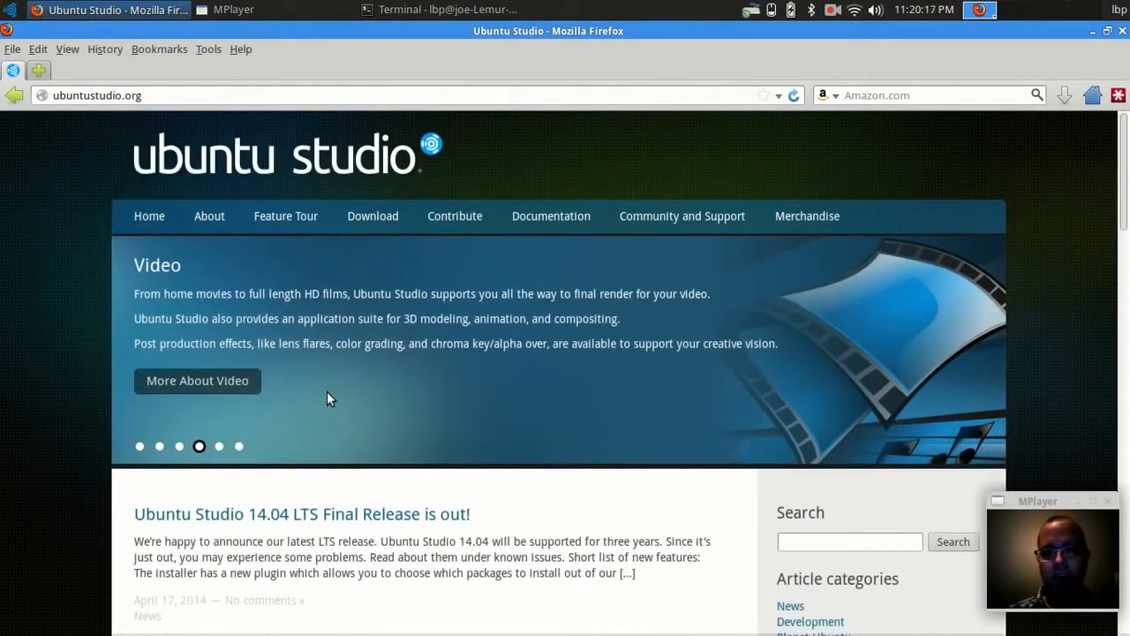
mouse_move(353, 221)
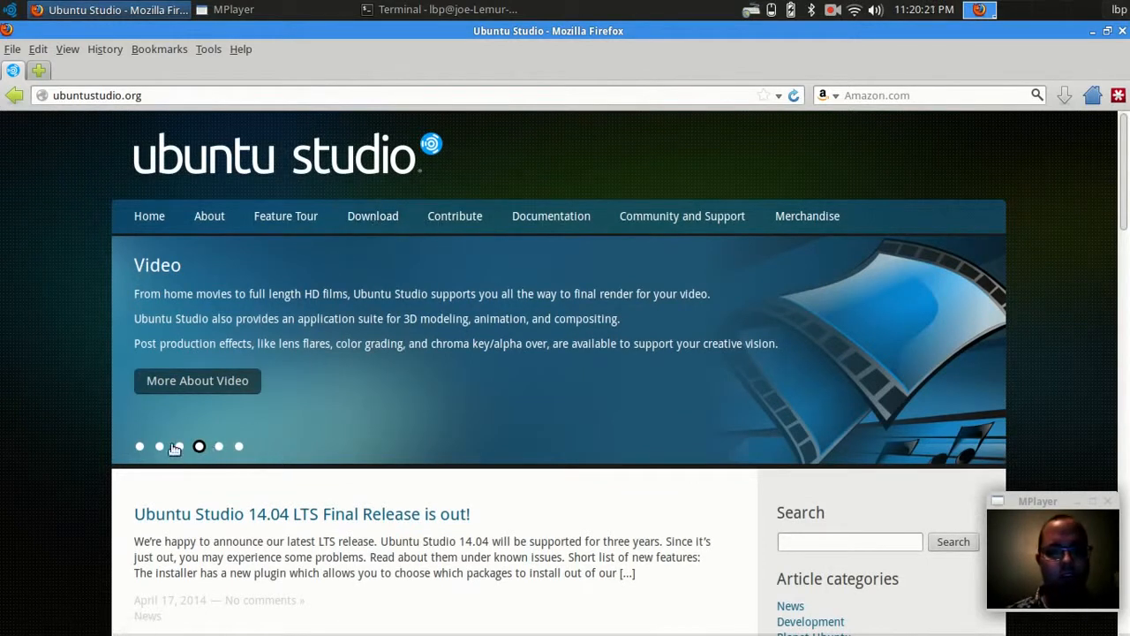
left_click(159, 445)
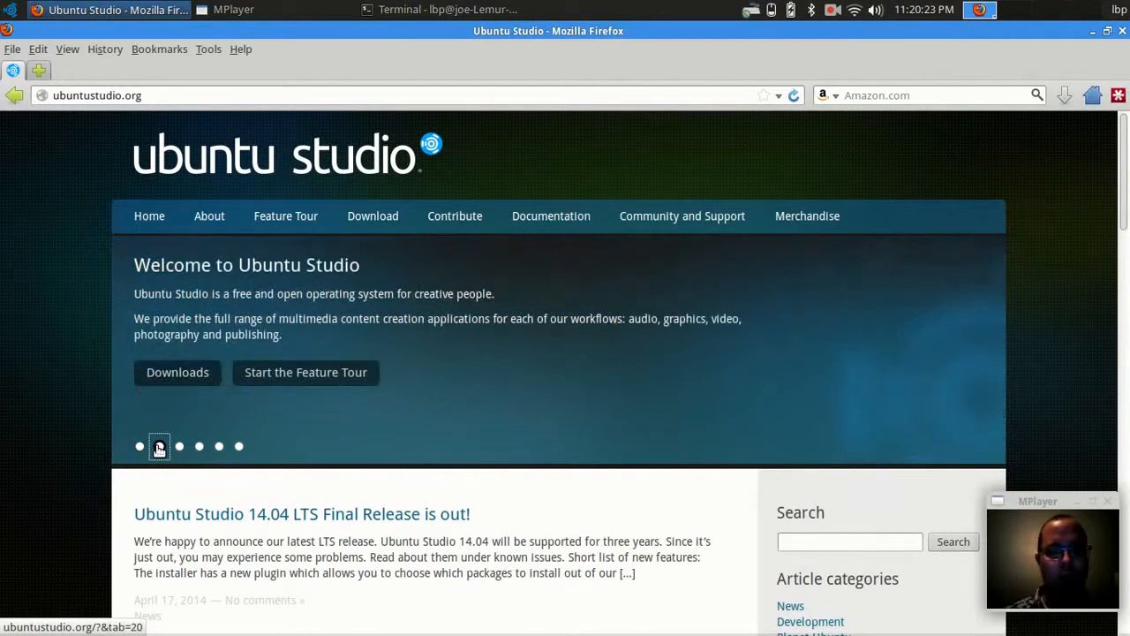
left_click(159, 447)
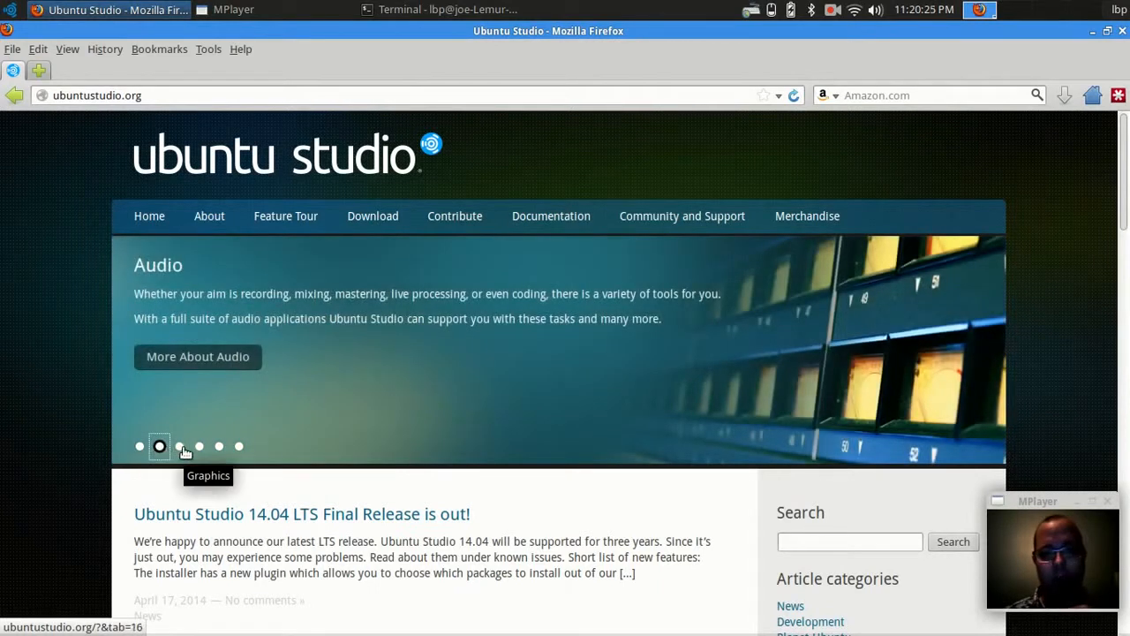
left_click(178, 447)
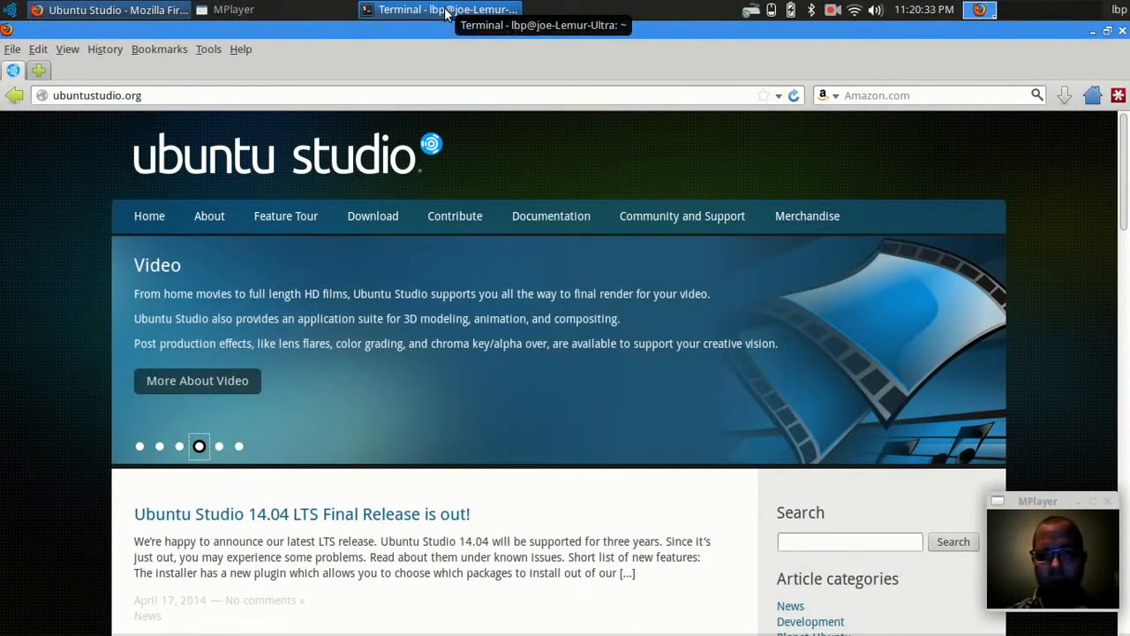
left_click(106, 11)
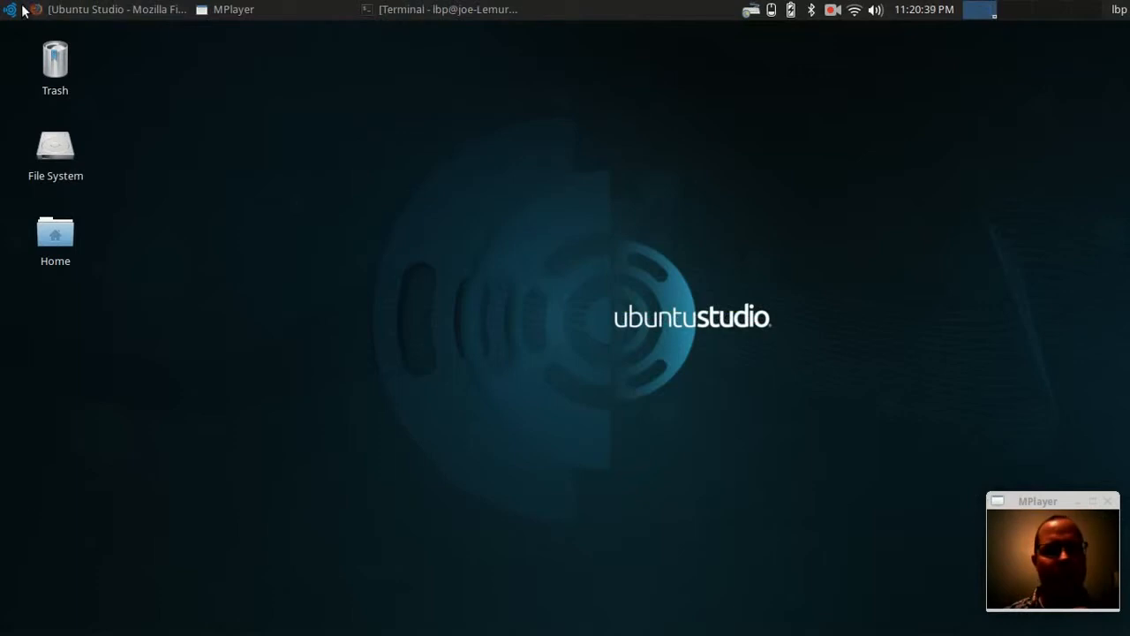
Step: Glance at the Applications menu, then restore the Firefox Ubuntu Studio window from the taskbar
left_click(8, 5)
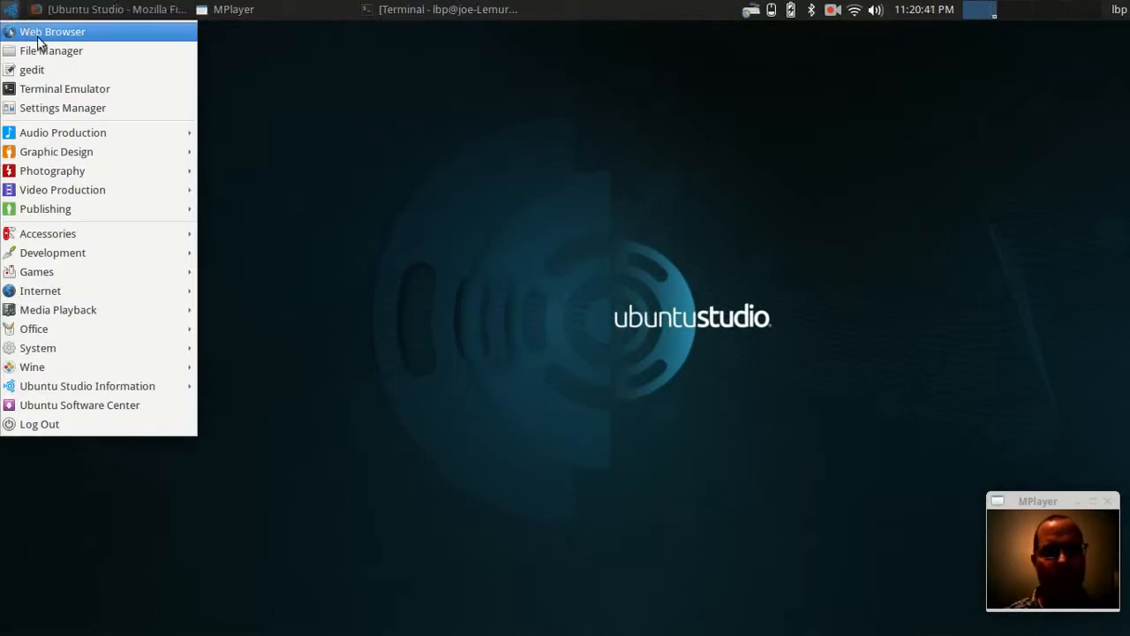
mouse_move(56, 152)
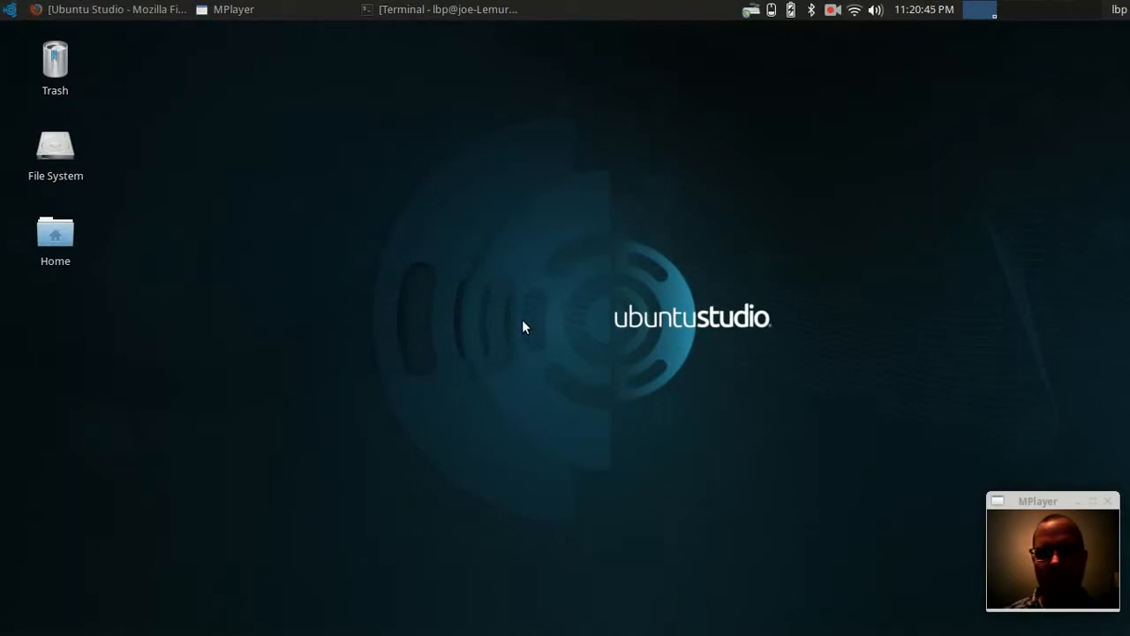
mouse_move(1035, 505)
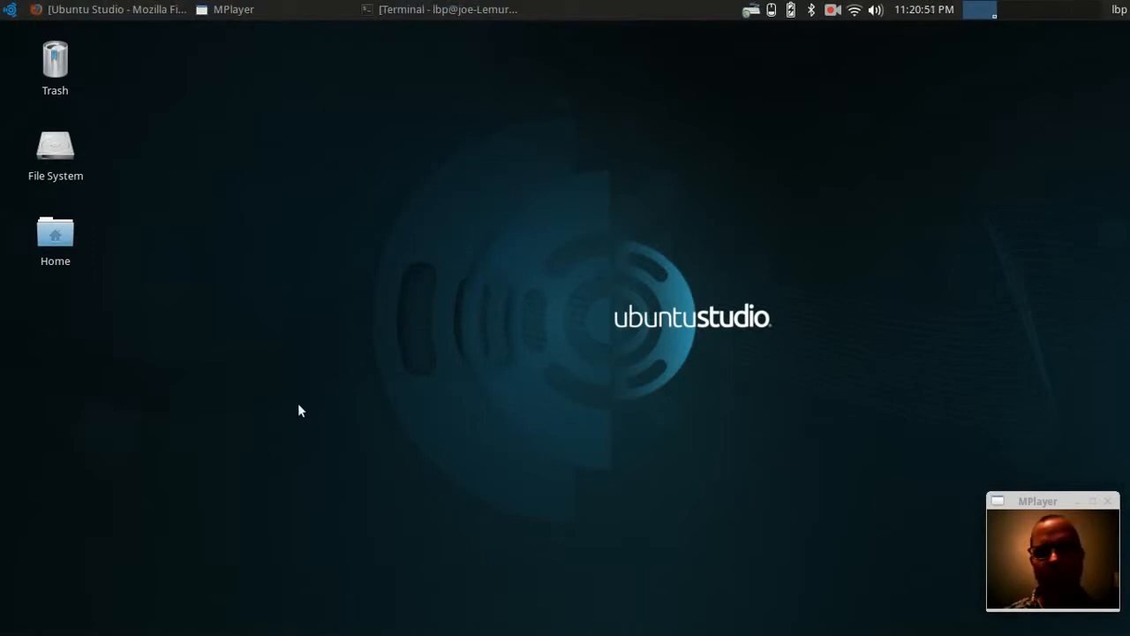
mouse_move(360, 300)
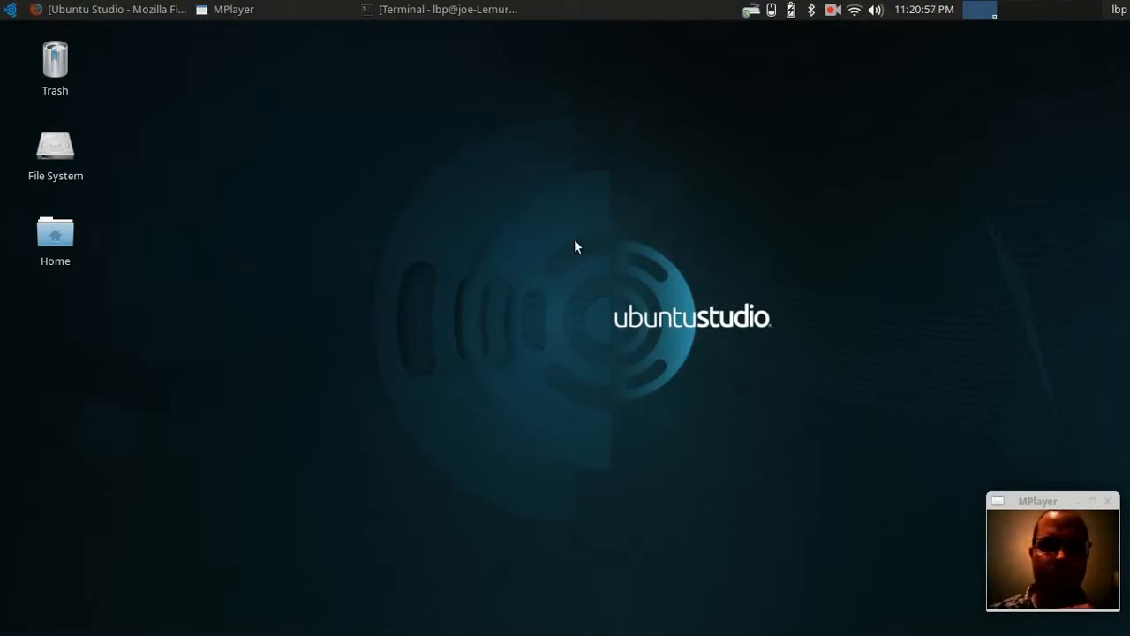
left_click(115, 11)
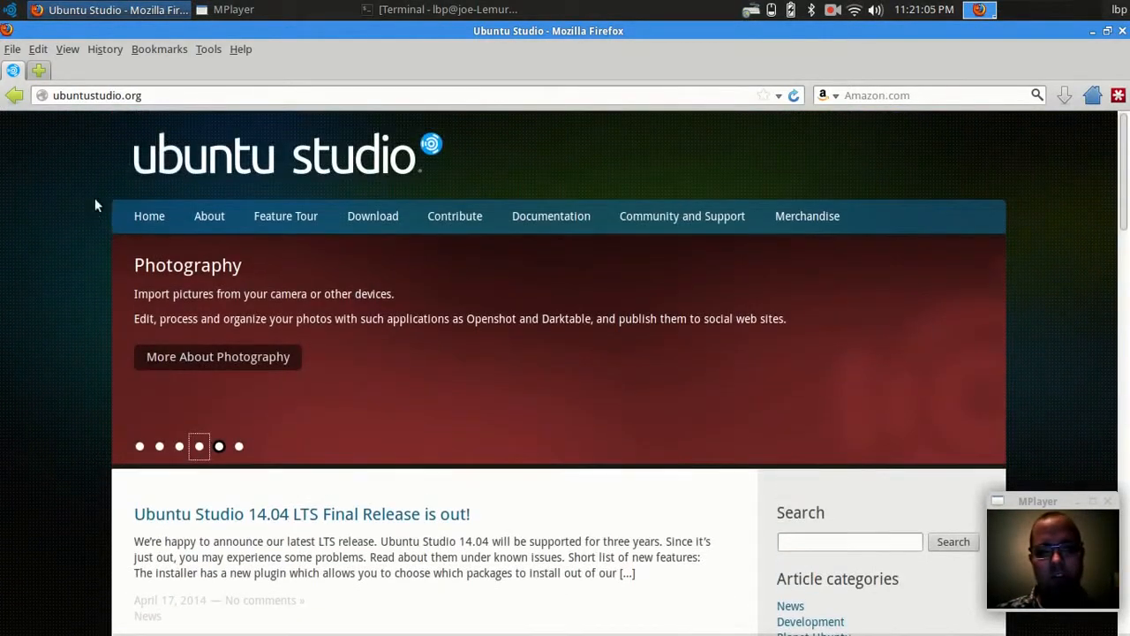
mouse_move(205, 168)
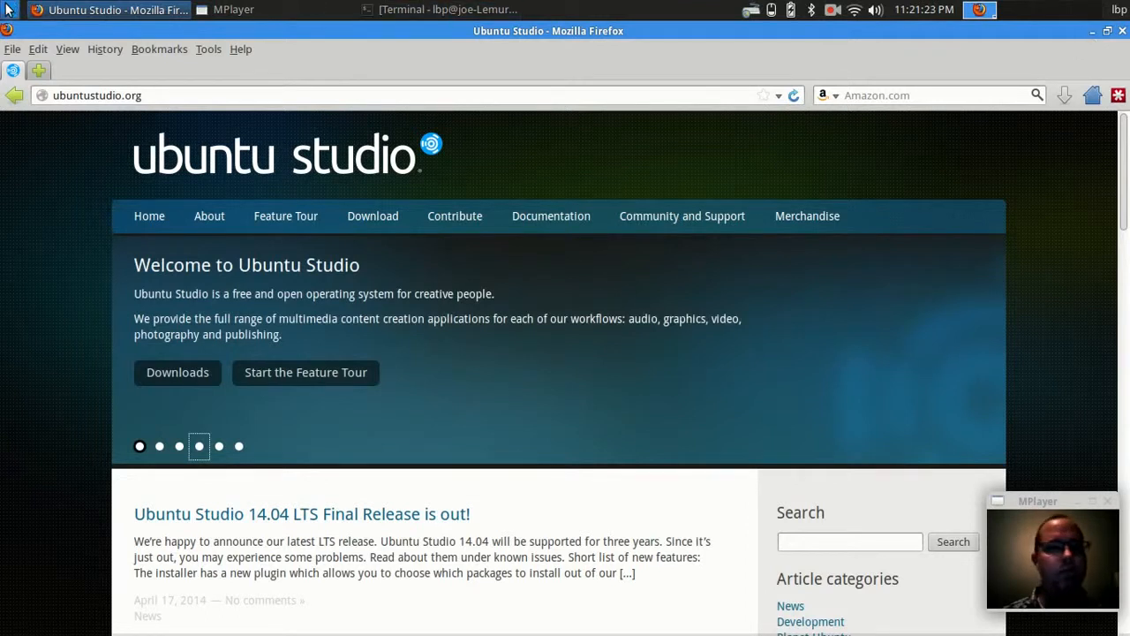
mouse_move(579, 9)
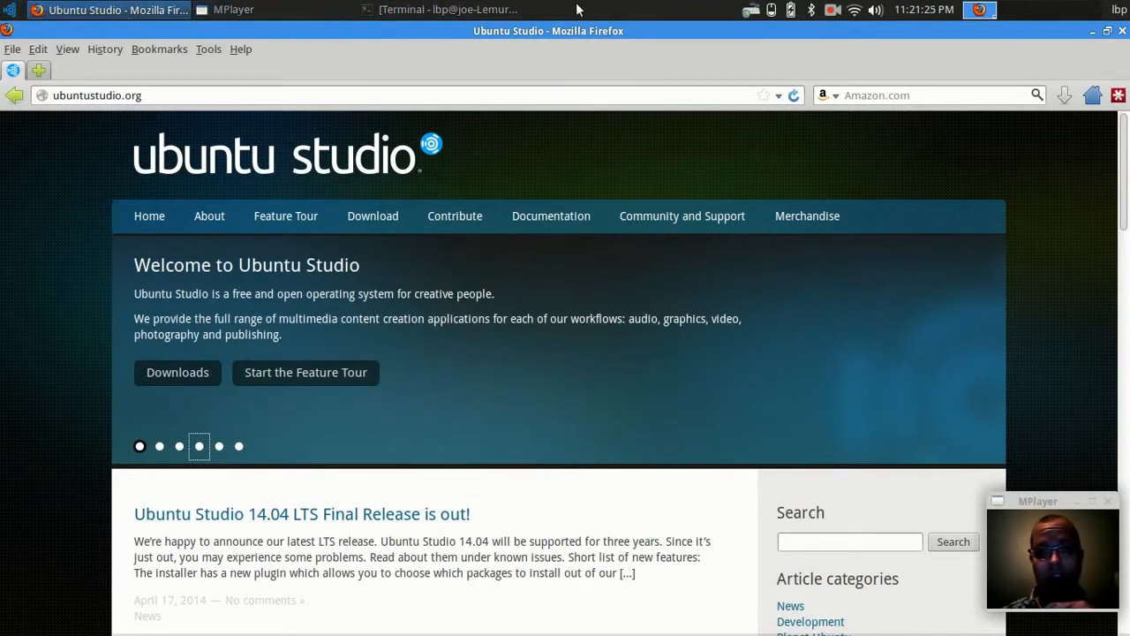